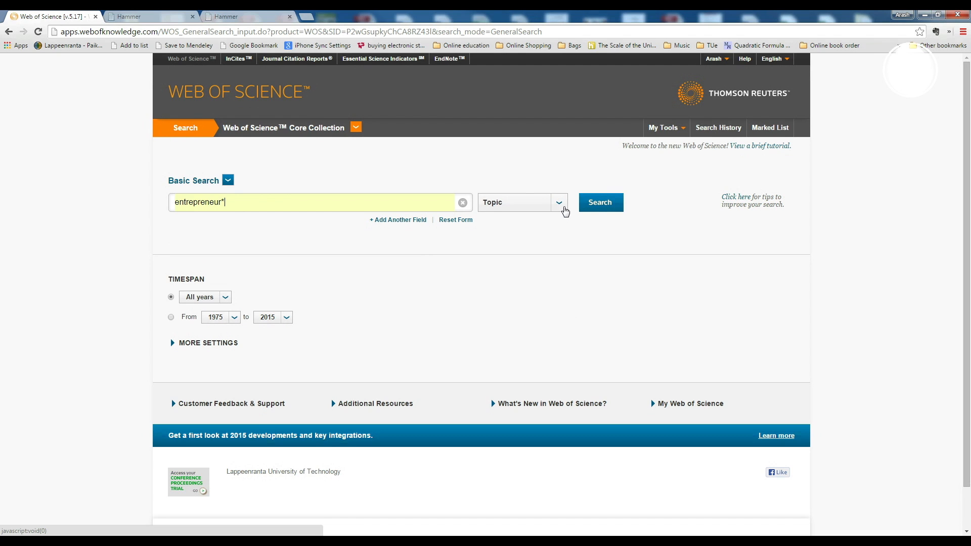
Search entrepreneur* in article titles, returning 8,392 results filtered to English-language records.
left_click(522, 202)
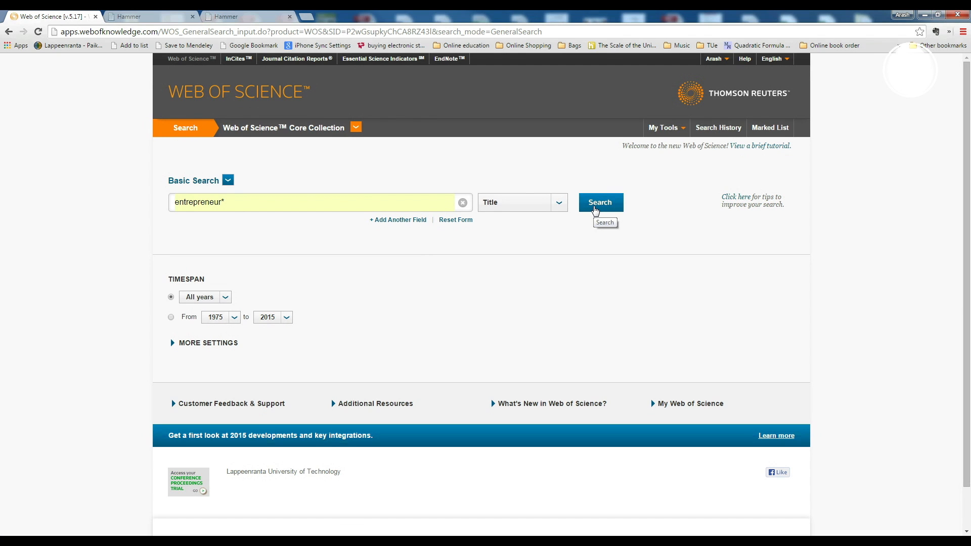
left_click(600, 203)
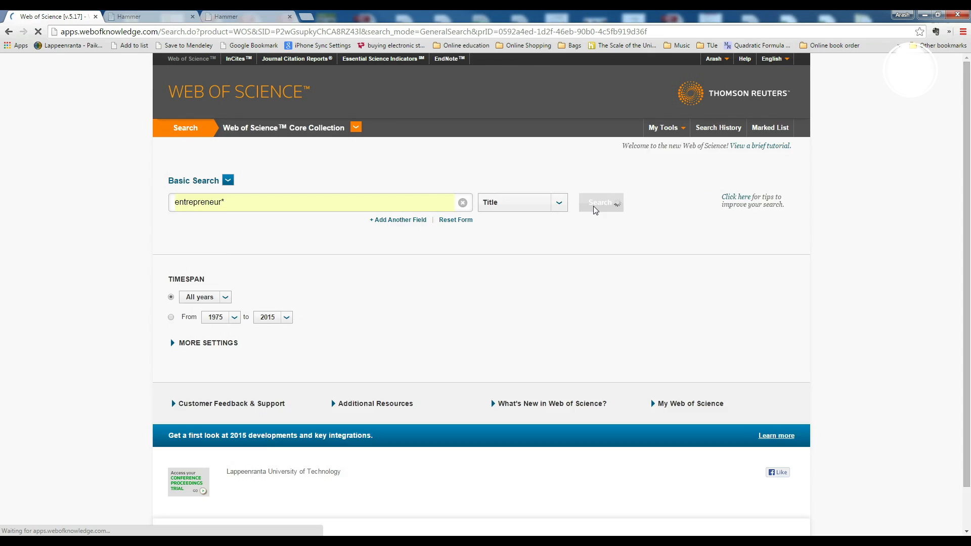
left_click(600, 202)
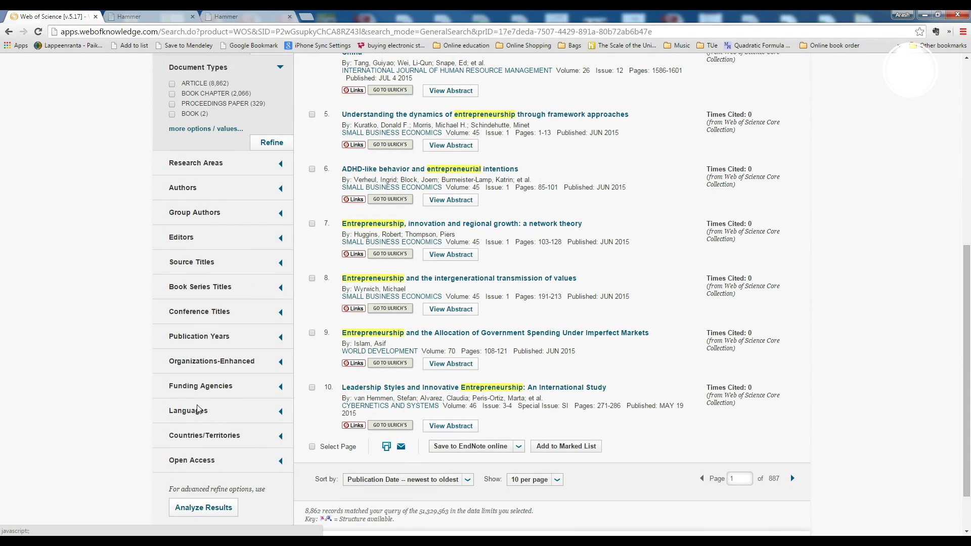
left_click(189, 410)
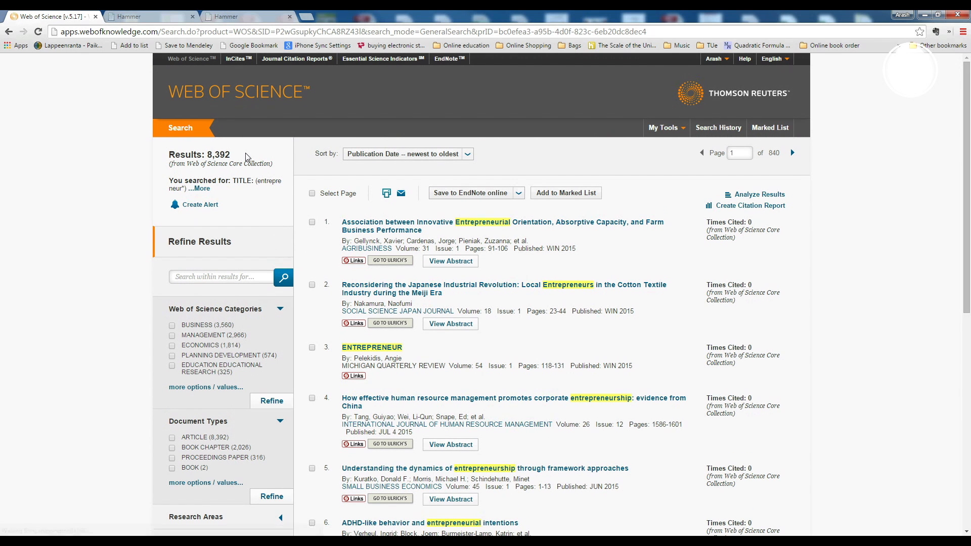
mouse_move(625, 174)
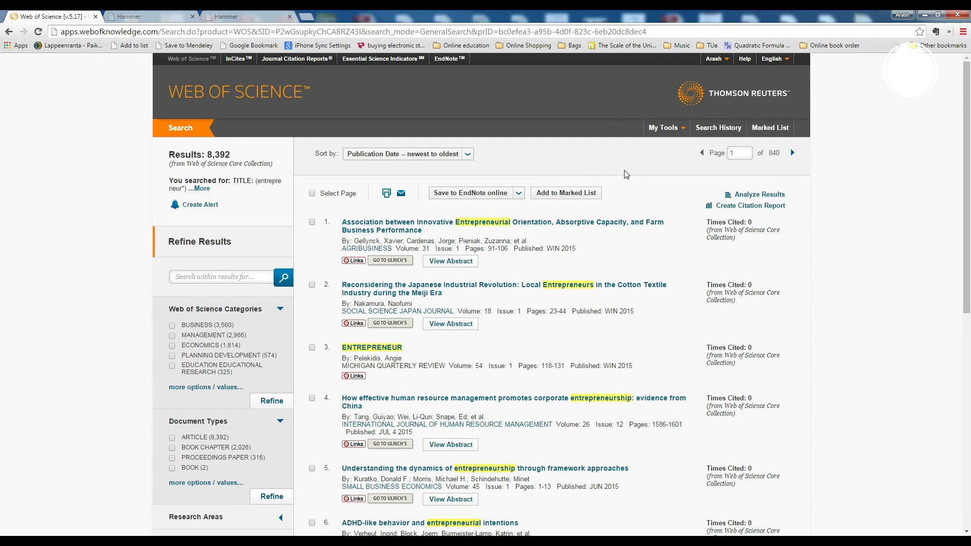
mouse_move(661, 181)
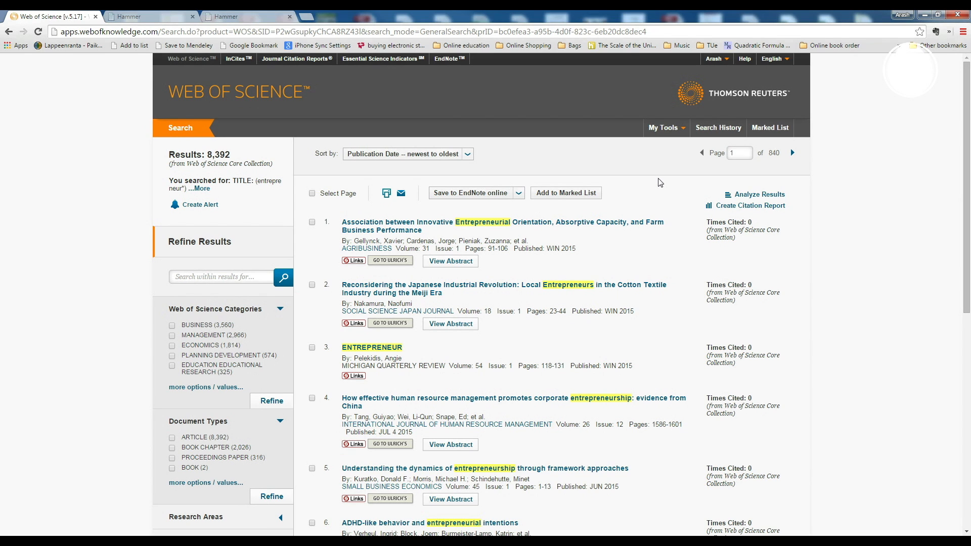
mouse_move(484, 166)
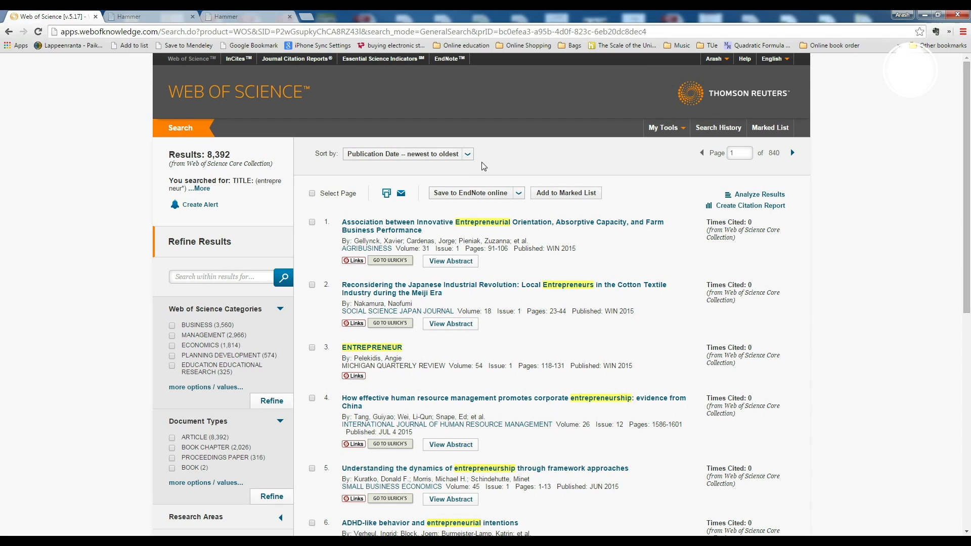
mouse_move(393, 179)
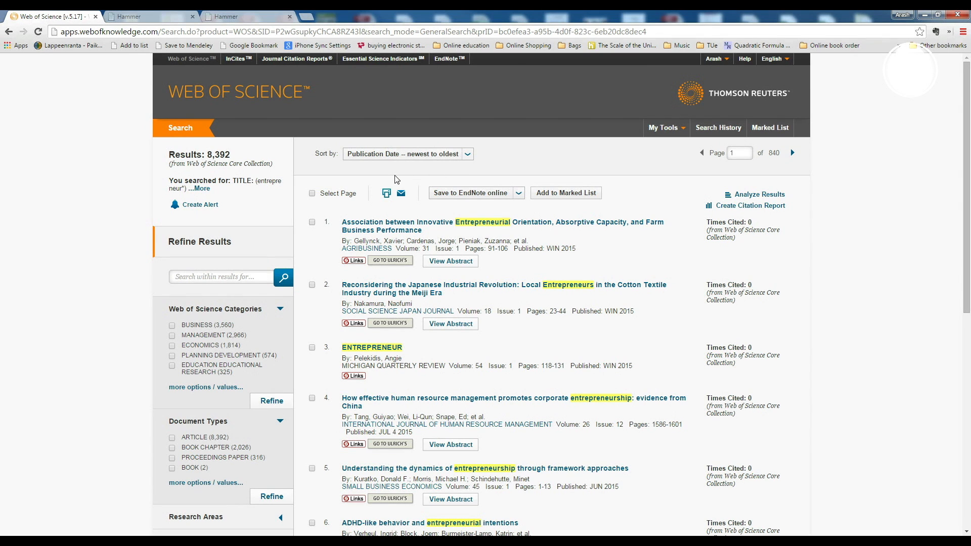
Sort the 8,392 results by Times Cited, highest to lowest, with a 1,769-citation paper first.
left_click(221, 277)
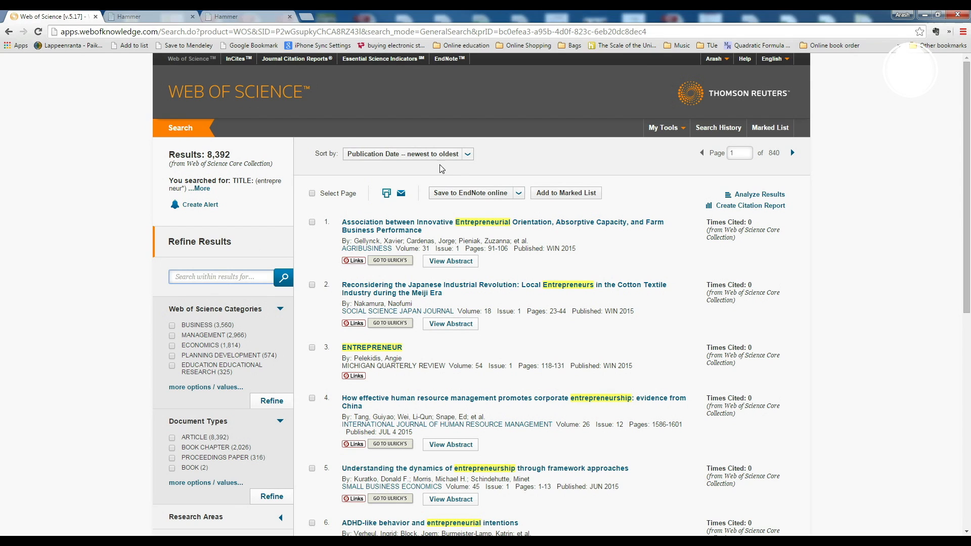
mouse_move(470, 165)
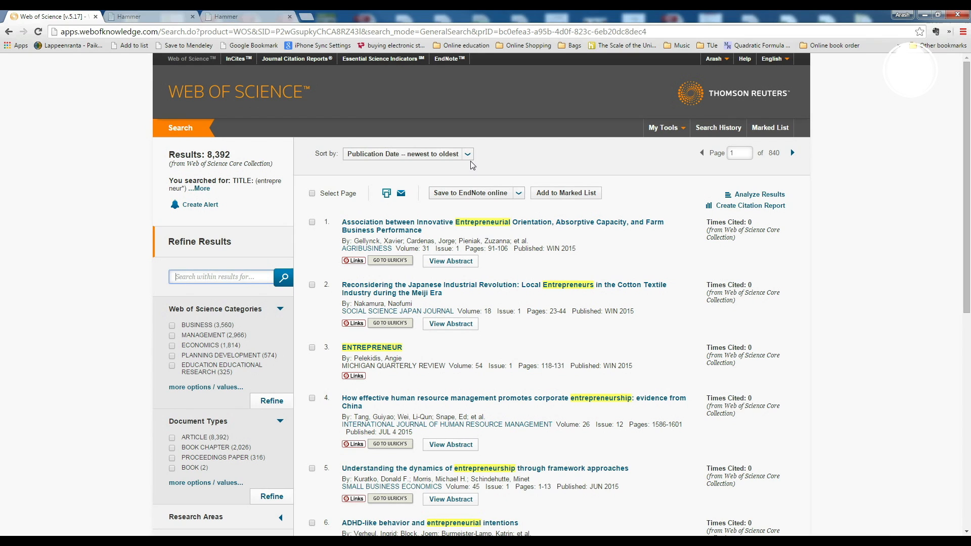
mouse_move(468, 162)
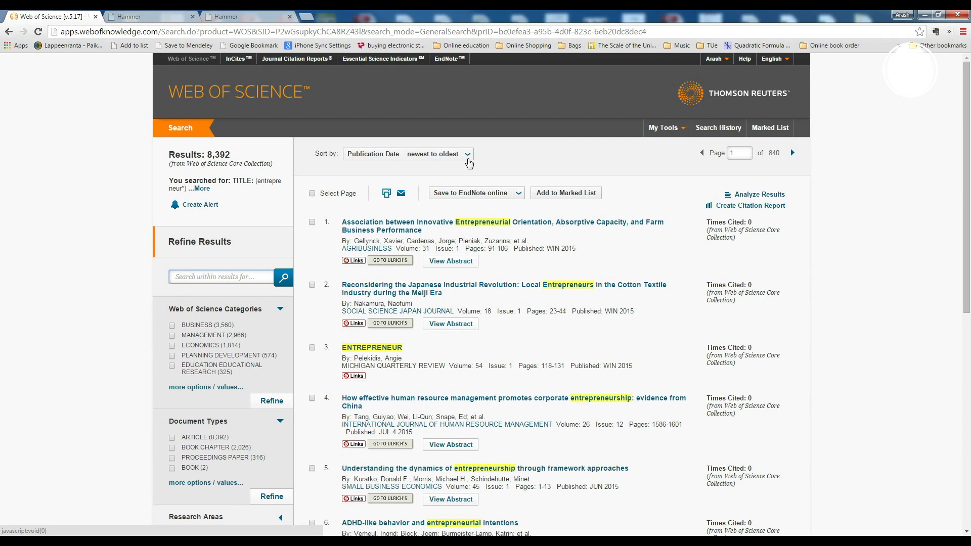
left_click(467, 154)
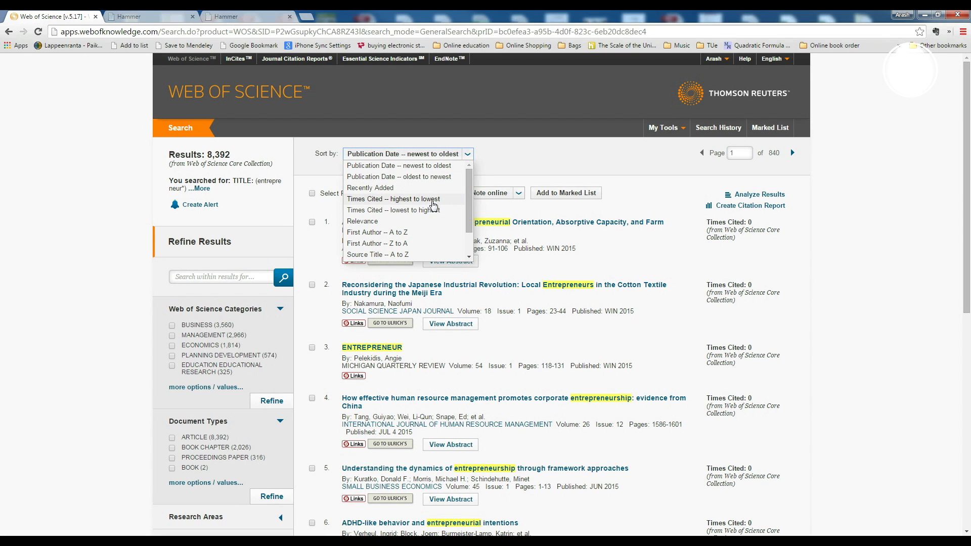
left_click(393, 200)
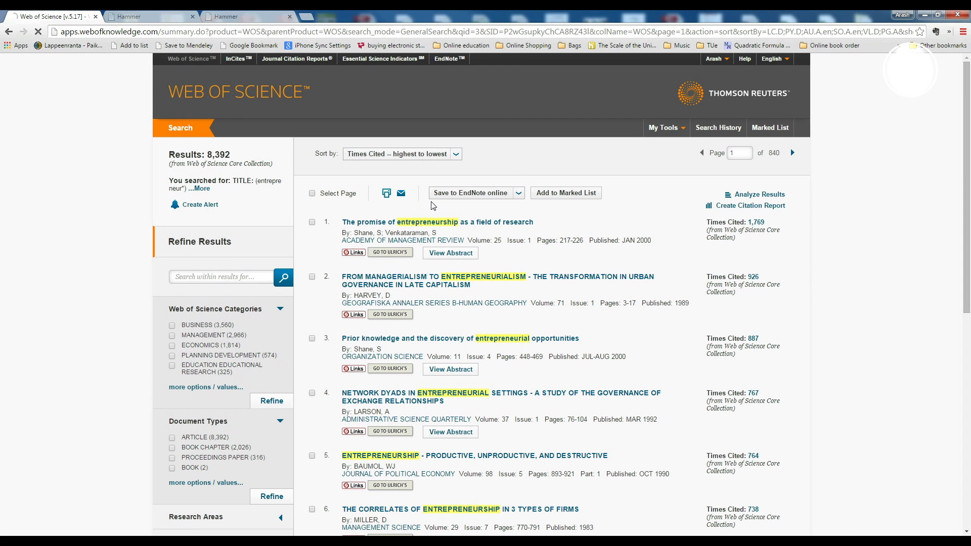
mouse_move(706, 221)
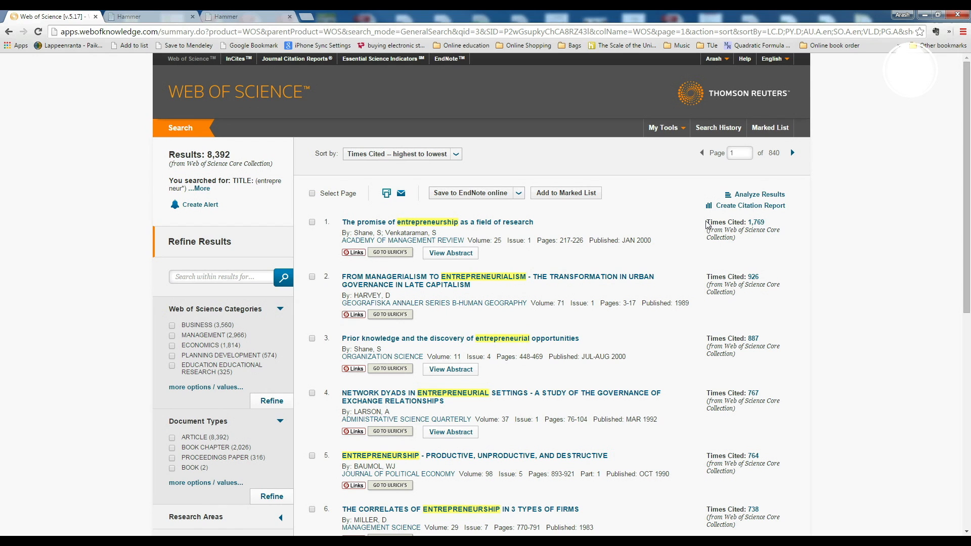
mouse_move(686, 225)
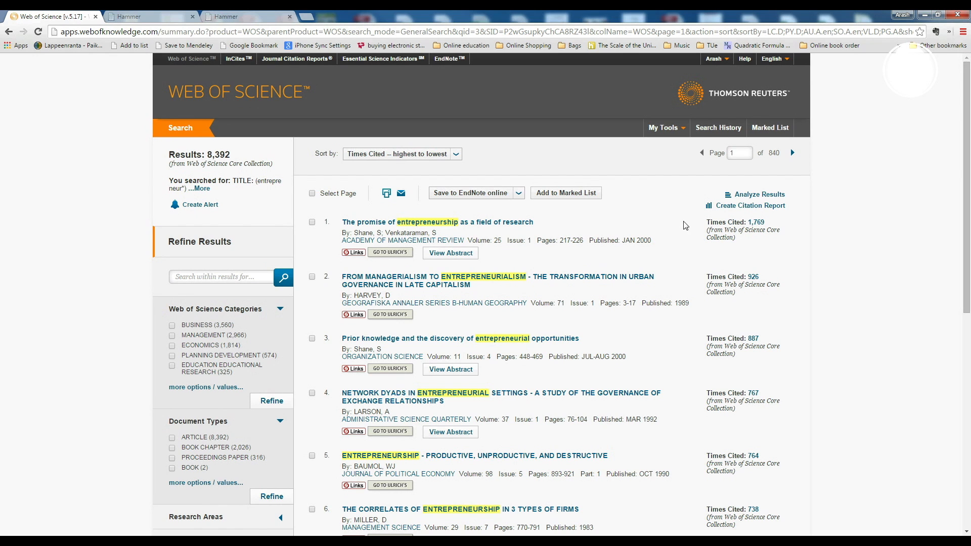
Check the Web of Science export formats, then return to the HAMMER new job form.
left_click(152, 16)
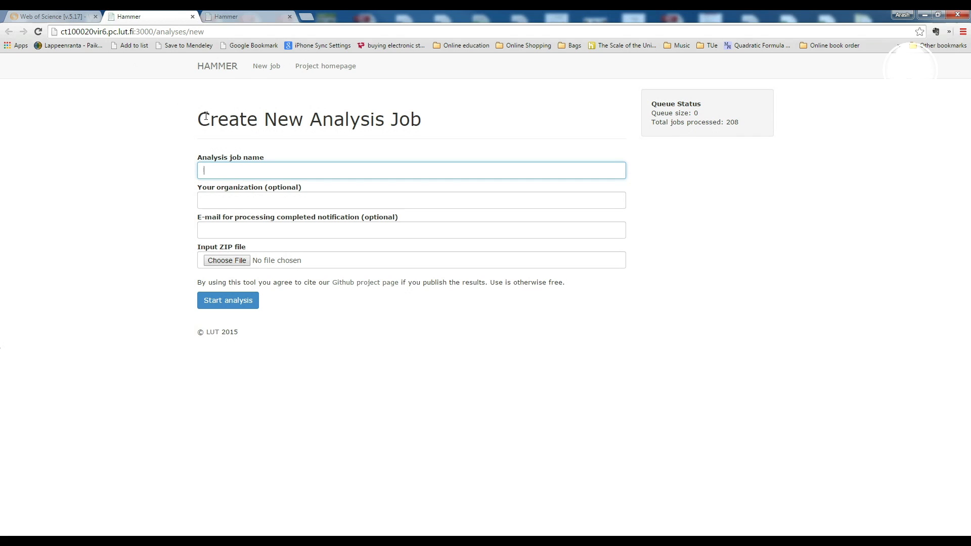
mouse_move(157, 92)
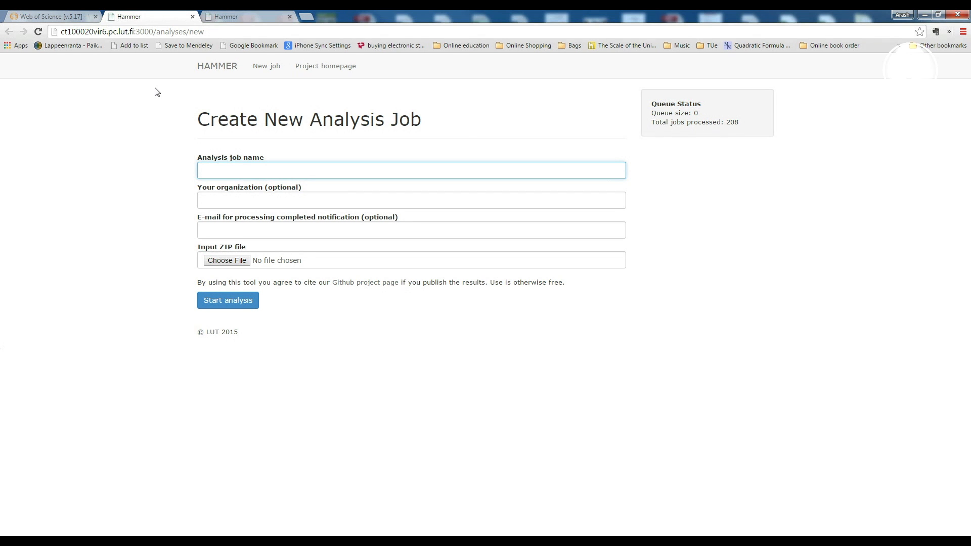
left_click(50, 17)
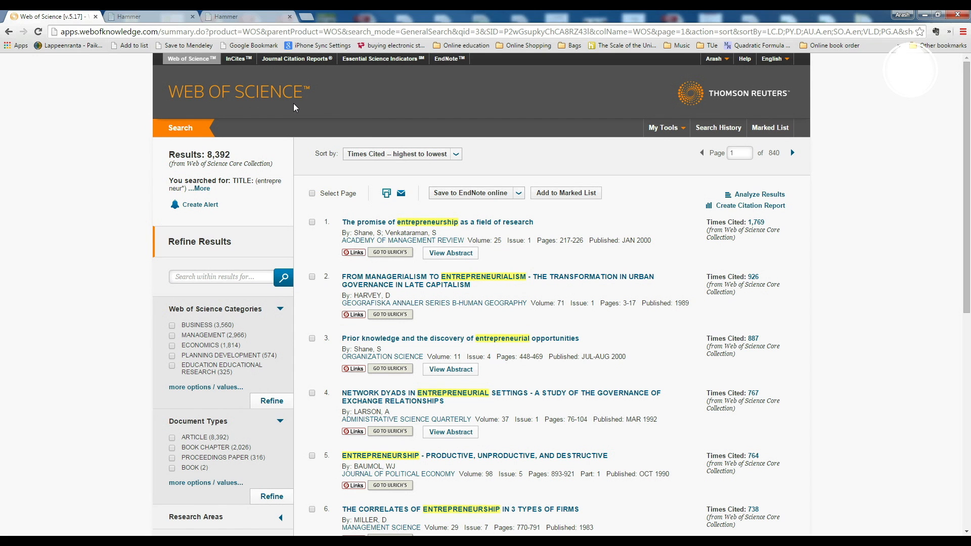
left_click(518, 192)
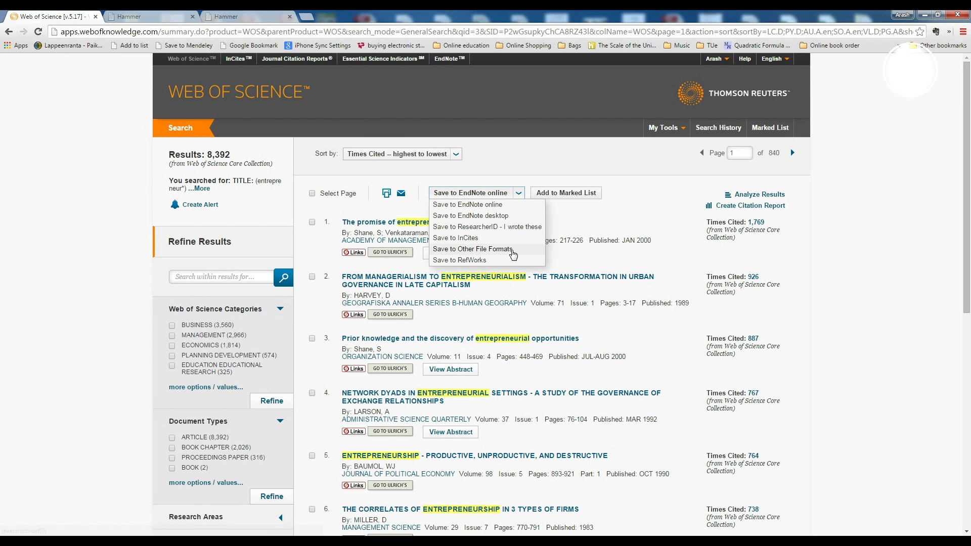
left_click(152, 17)
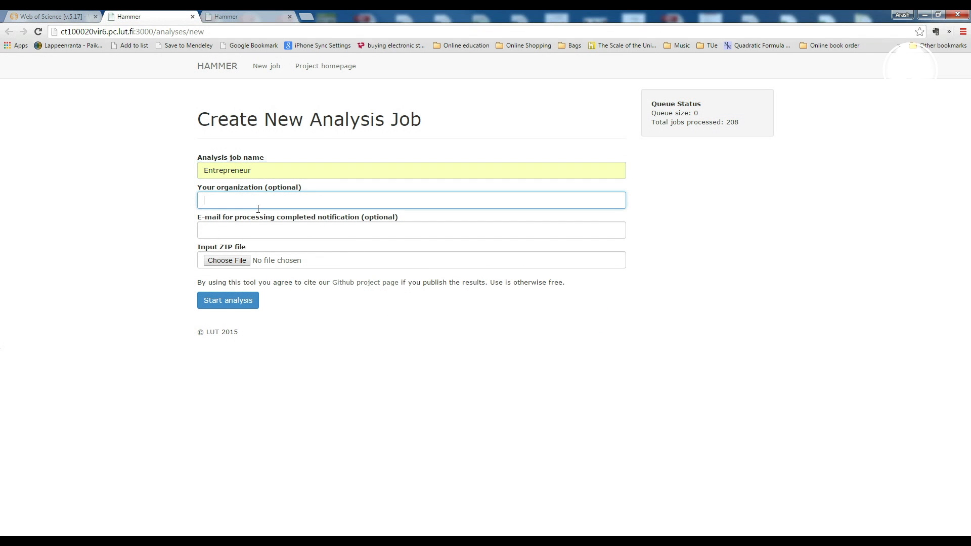
Fill the job form with organisation LUT, the suggested e-mail and the input ZIP file.
type("LUT")
left_click(412, 230)
type("ara")
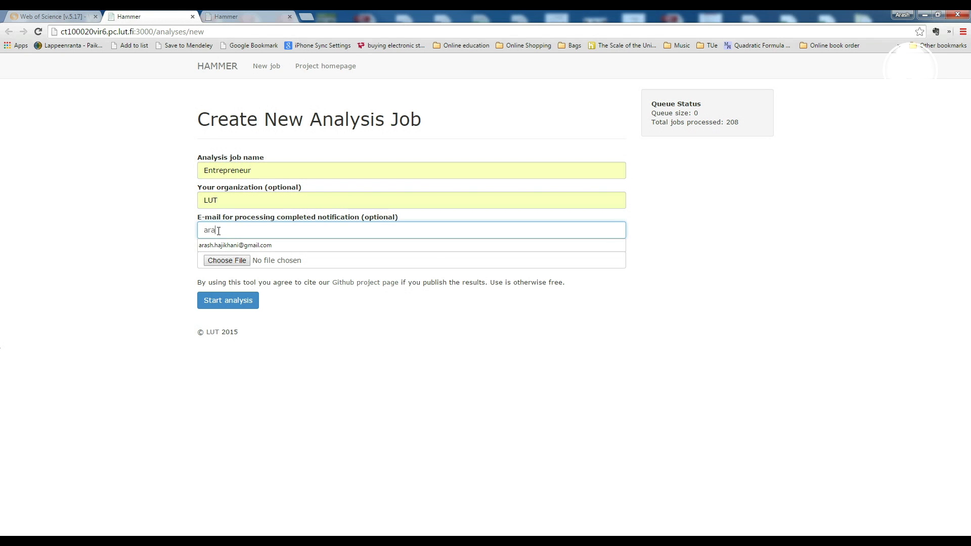
left_click(236, 245)
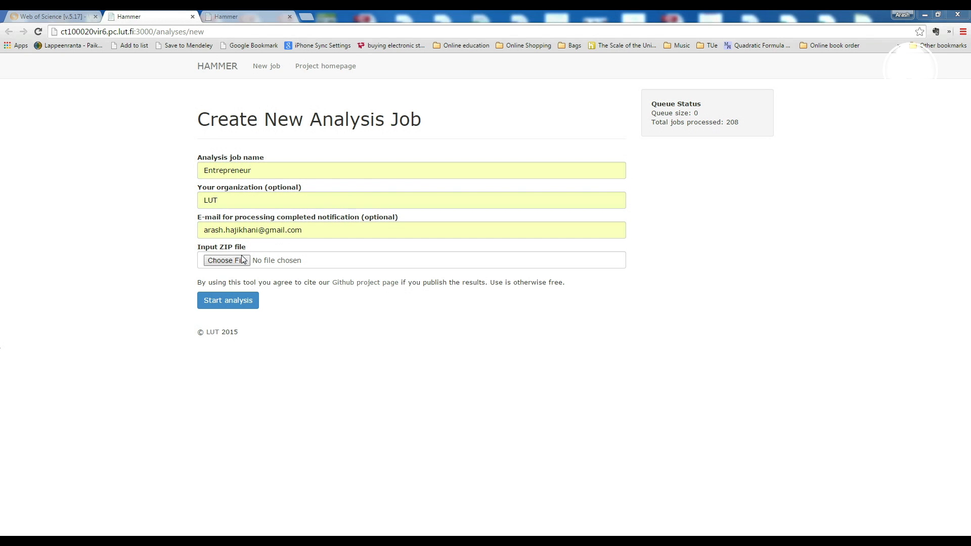
left_click(228, 301)
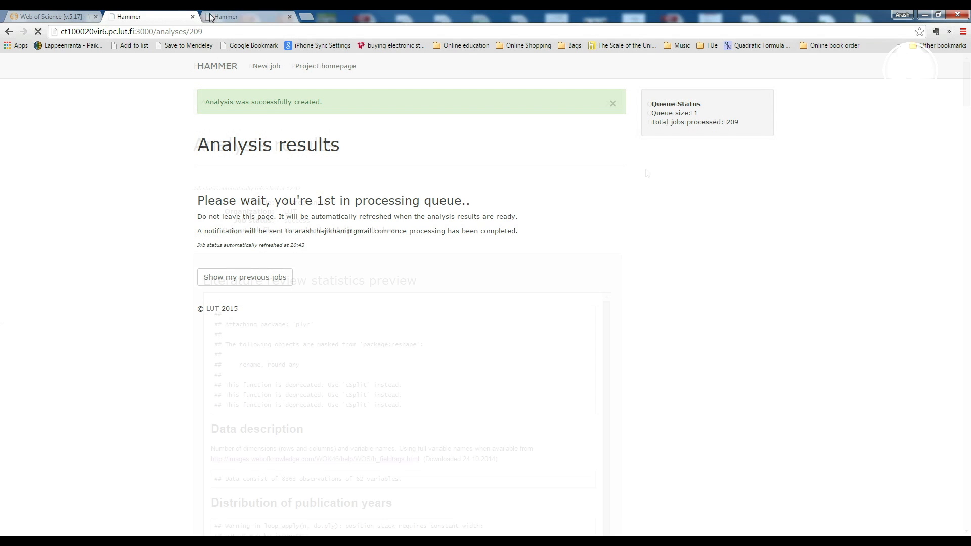
left_click(289, 16)
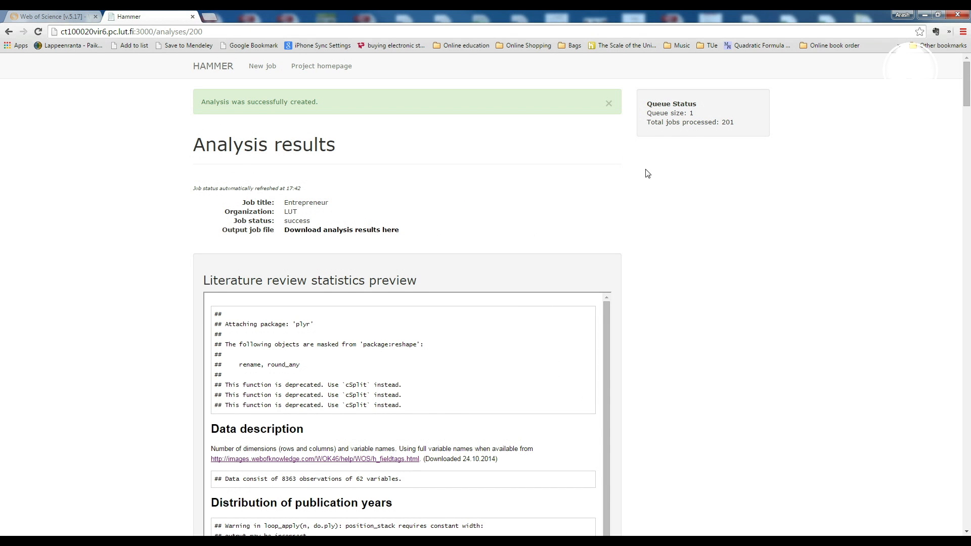
scroll("down", 3)
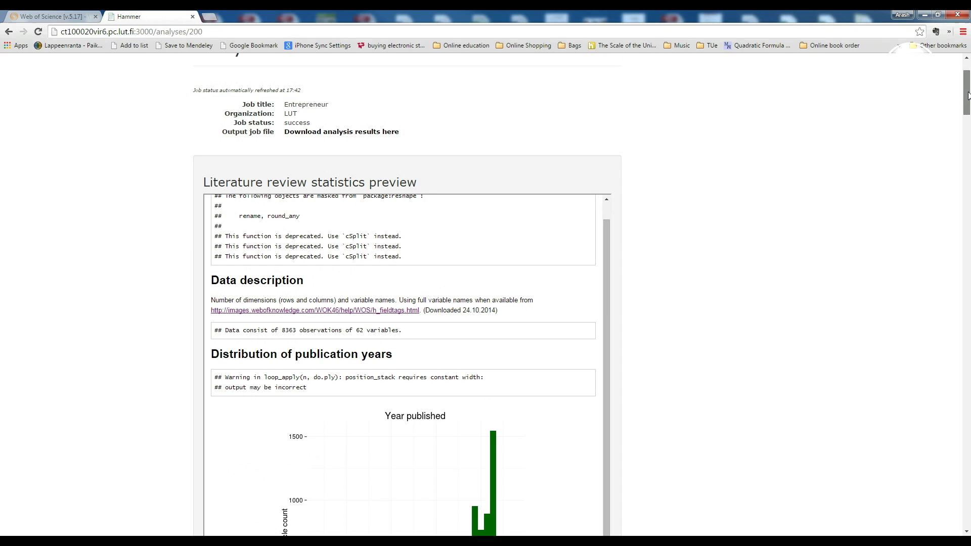
scroll("down", 3)
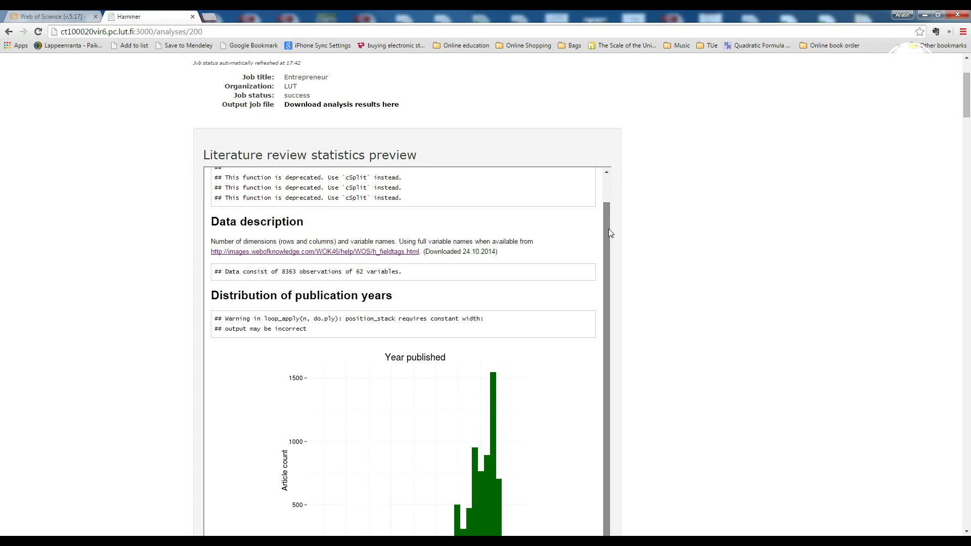
scroll("down", 3)
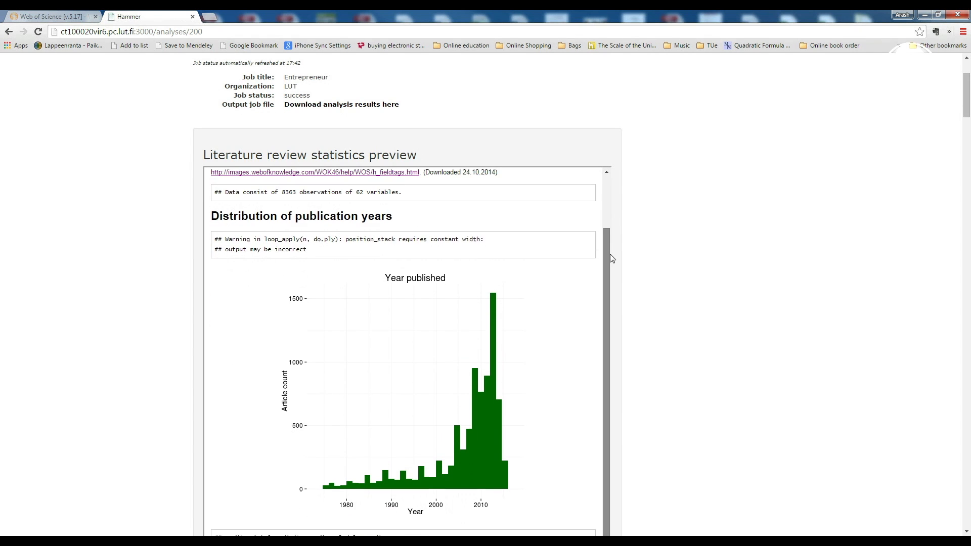
scroll("down", 3)
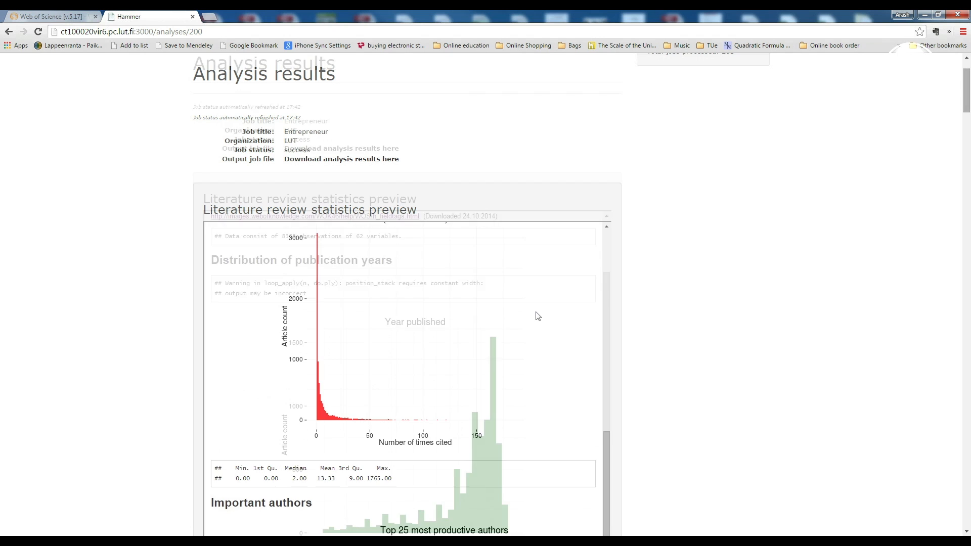
scroll("down", 3)
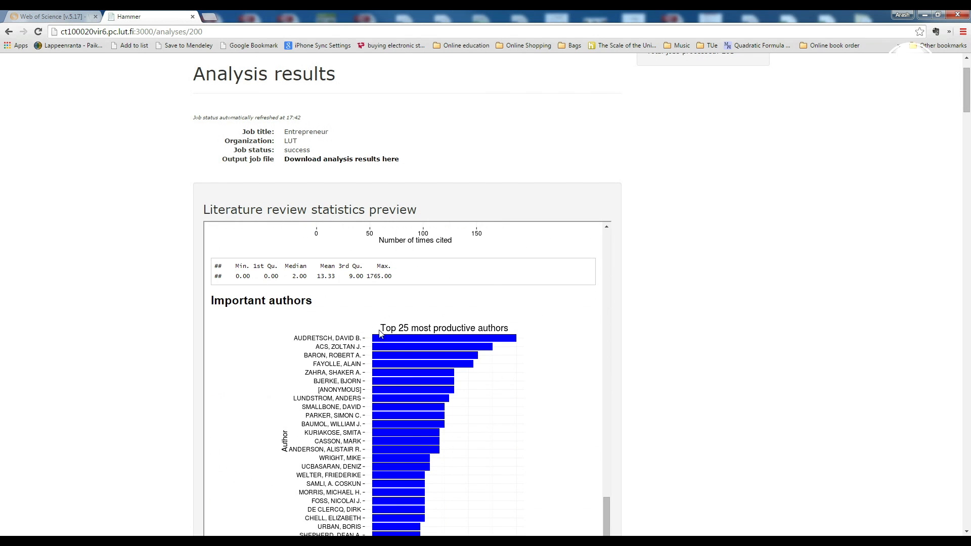
scroll("down", 3)
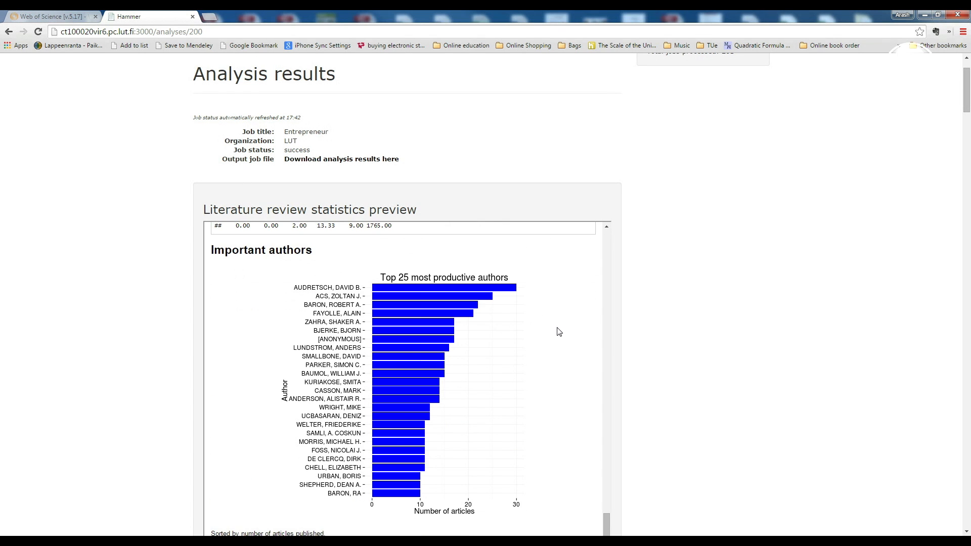
mouse_move(541, 332)
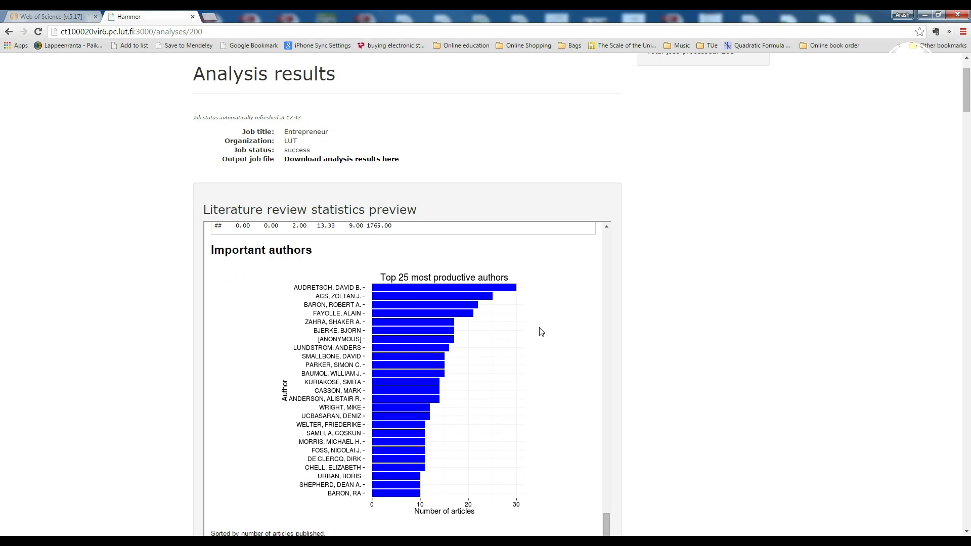
scroll("down", 3)
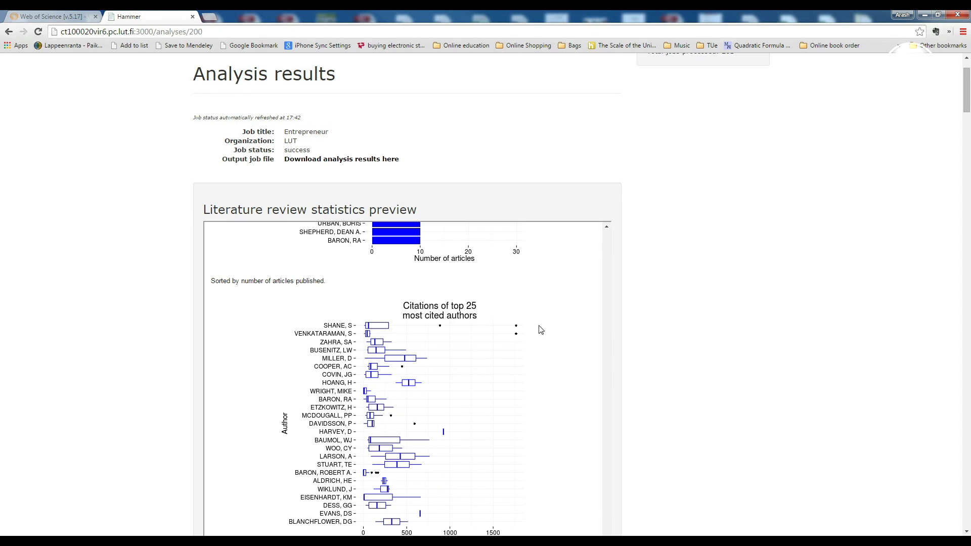
scroll("down", 3)
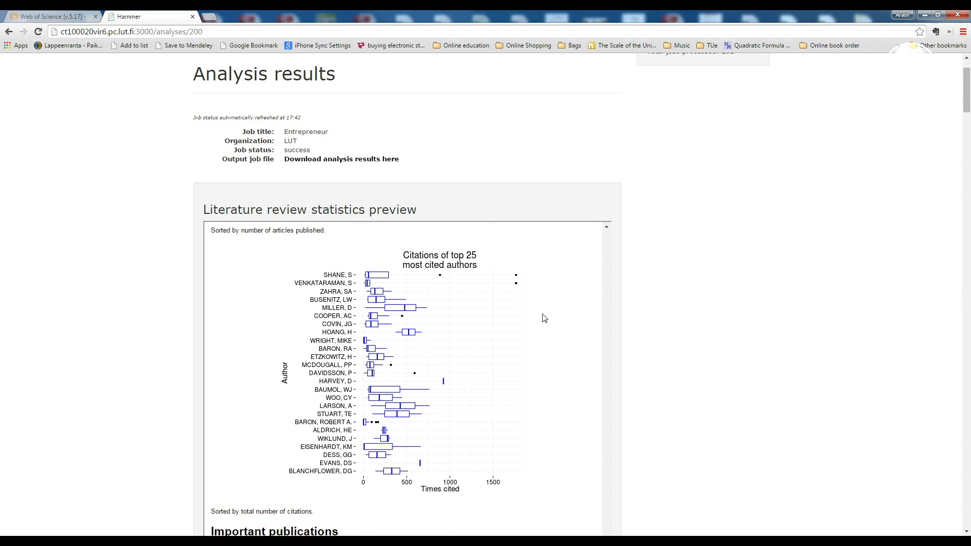
scroll("down", 3)
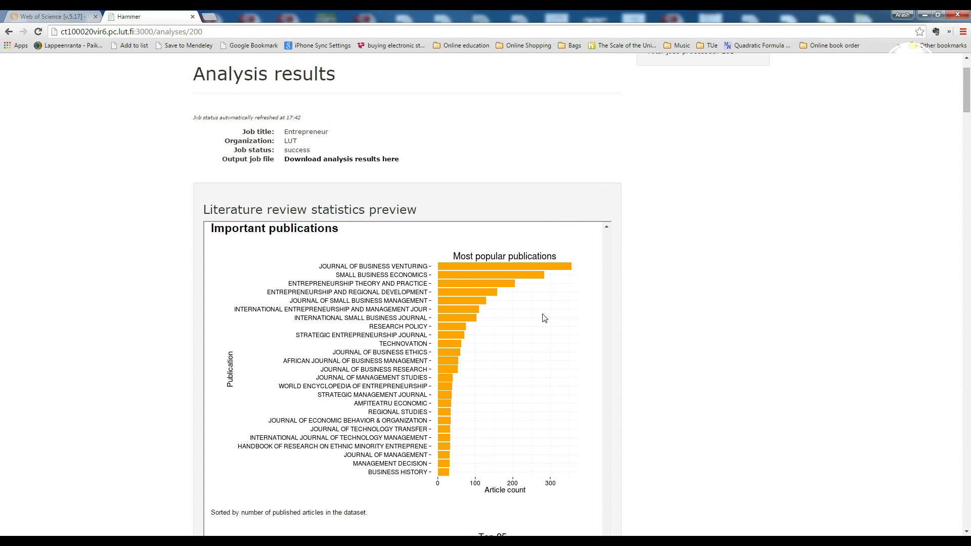
scroll("down", 3)
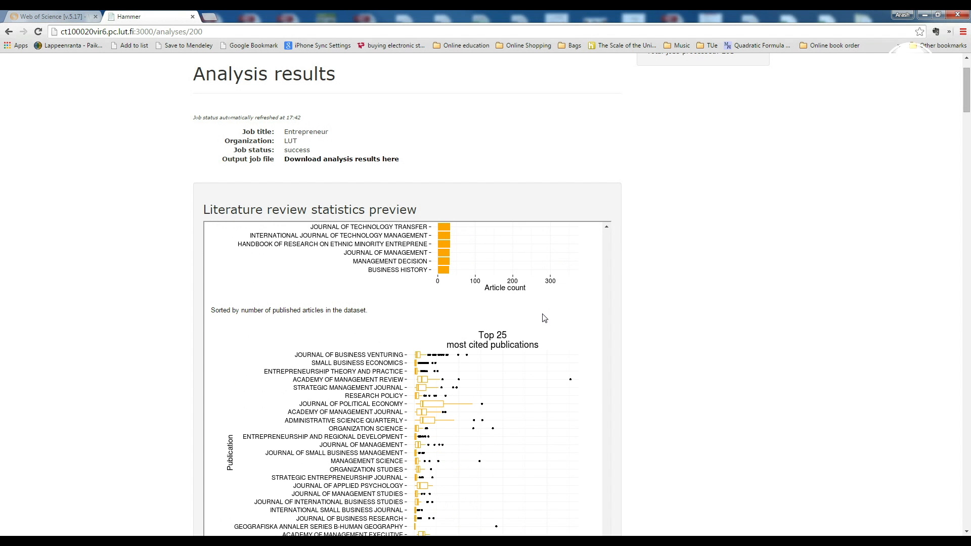
scroll("down", 3)
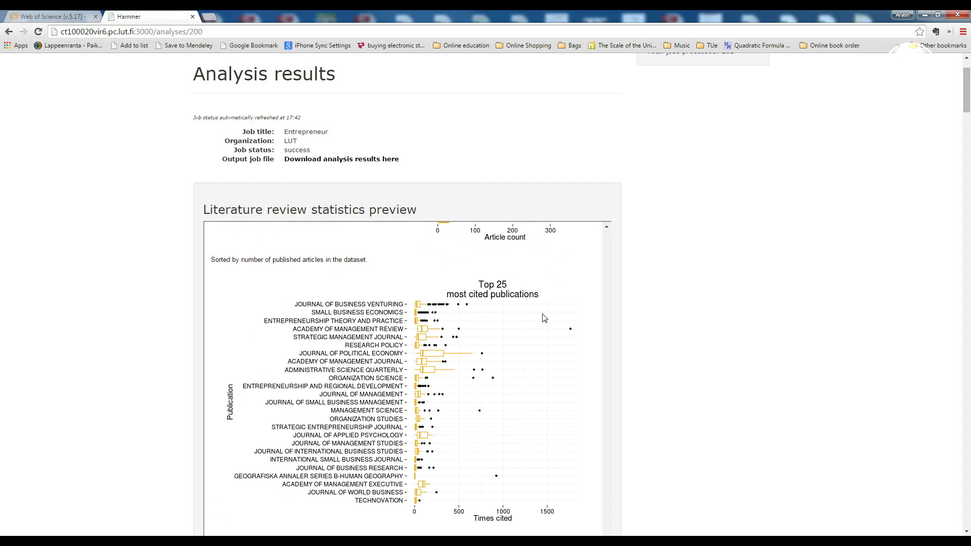
scroll("down", 3)
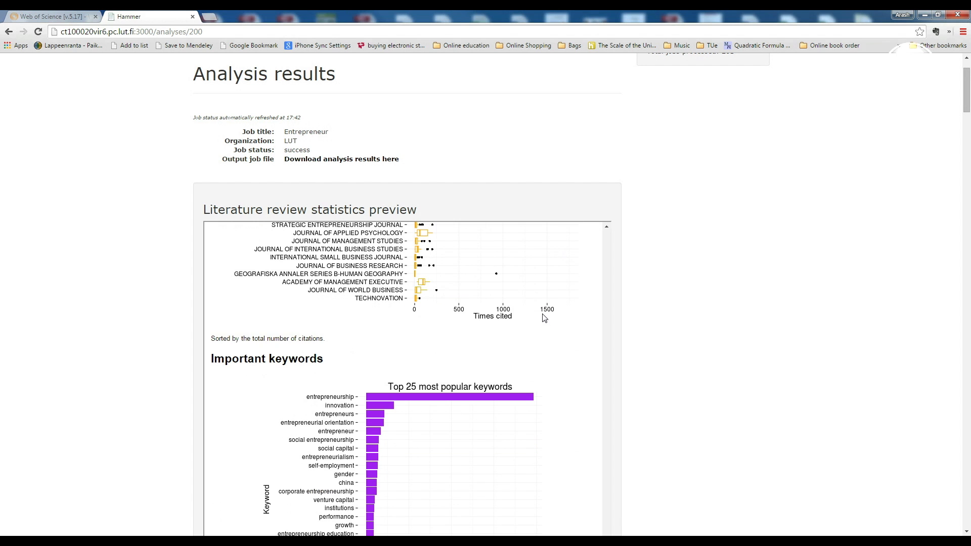
scroll("down", 3)
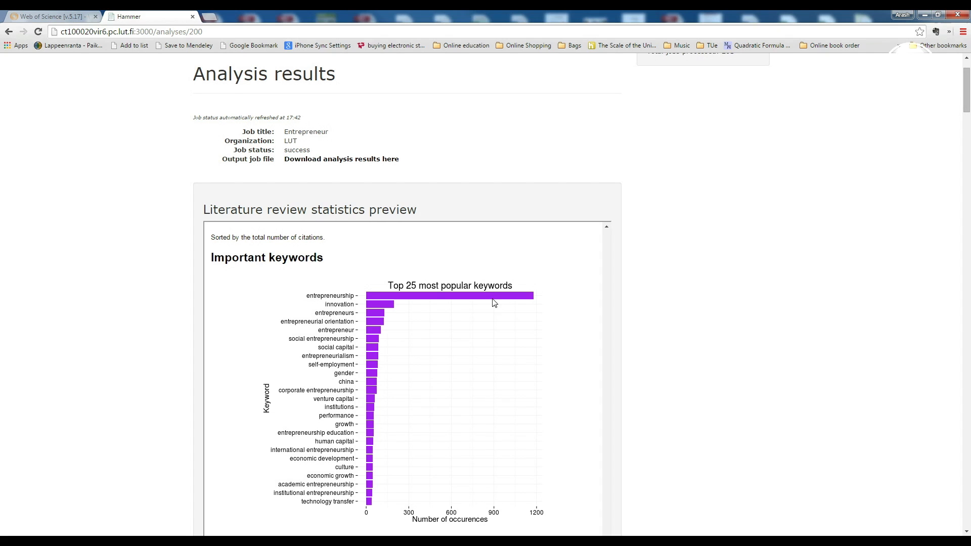
mouse_move(546, 290)
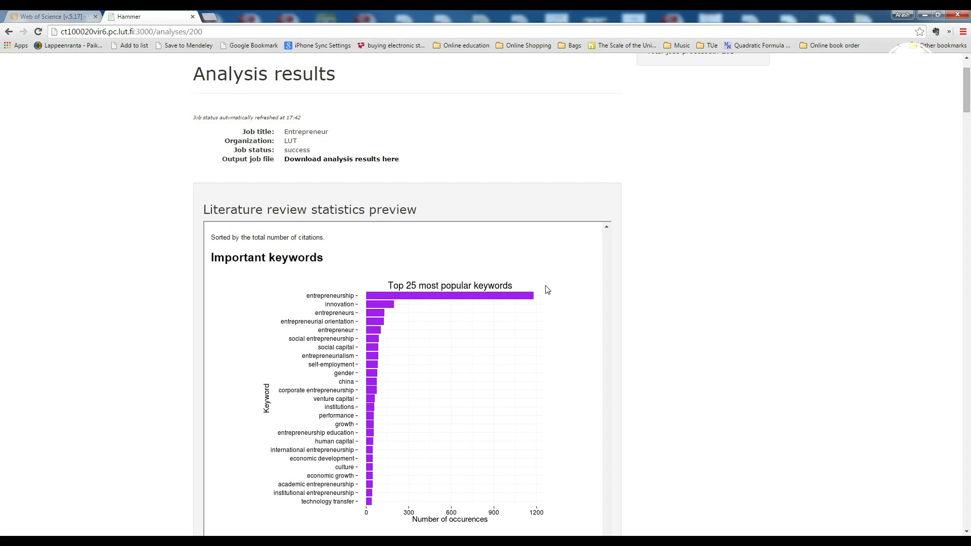
mouse_move(222, 276)
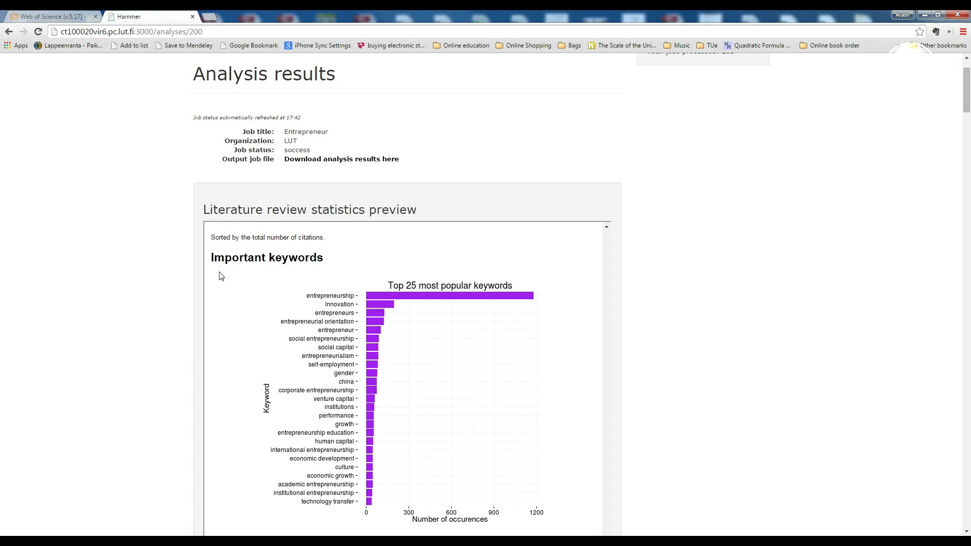
scroll("down", 3)
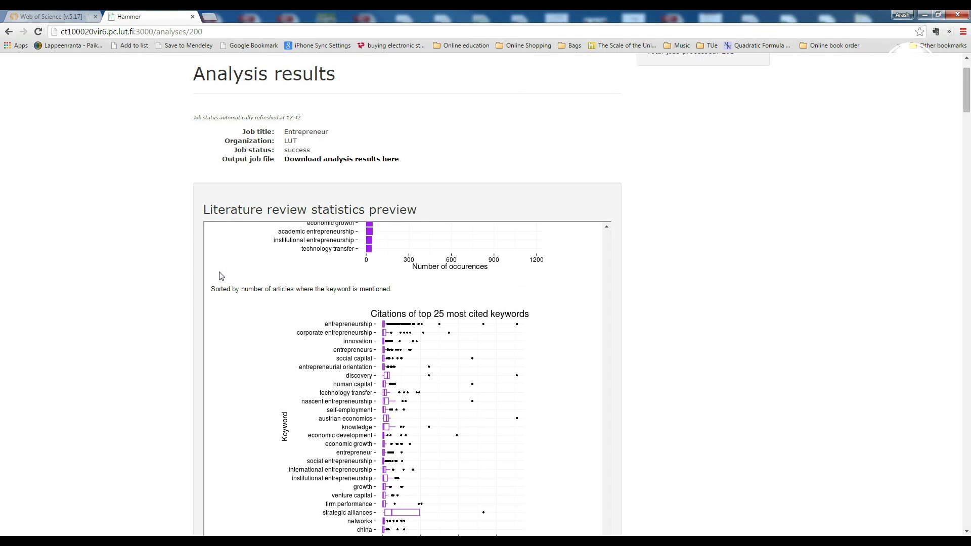
scroll("down", 3)
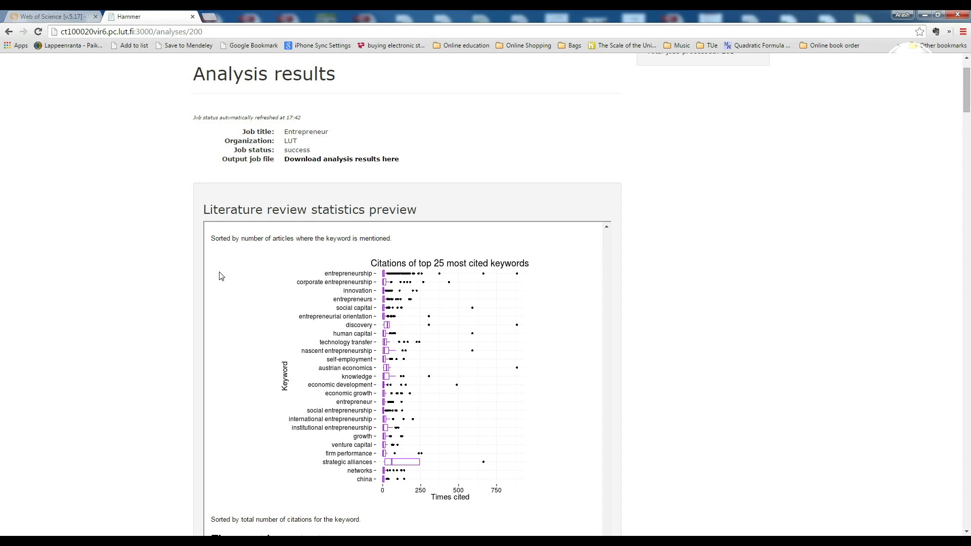
scroll("down", 3)
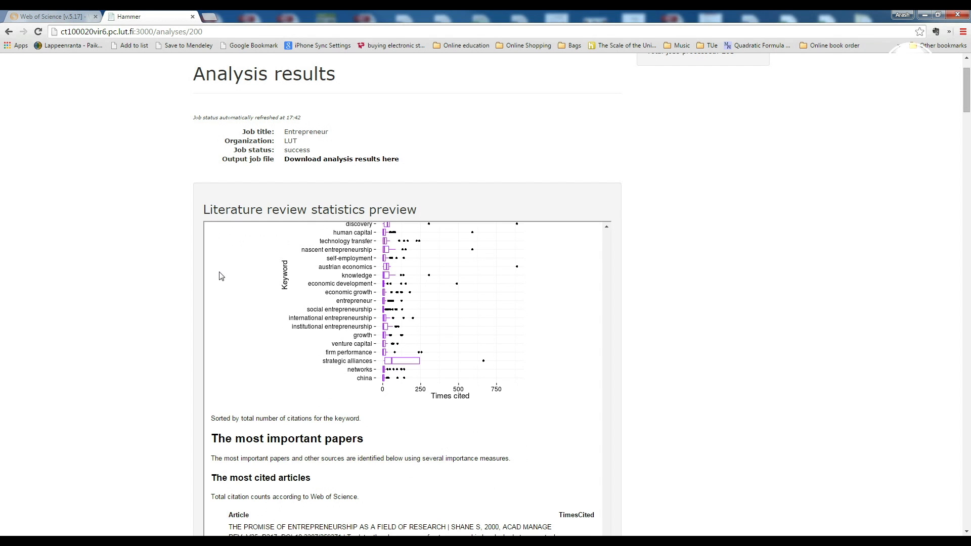
scroll("down", 3)
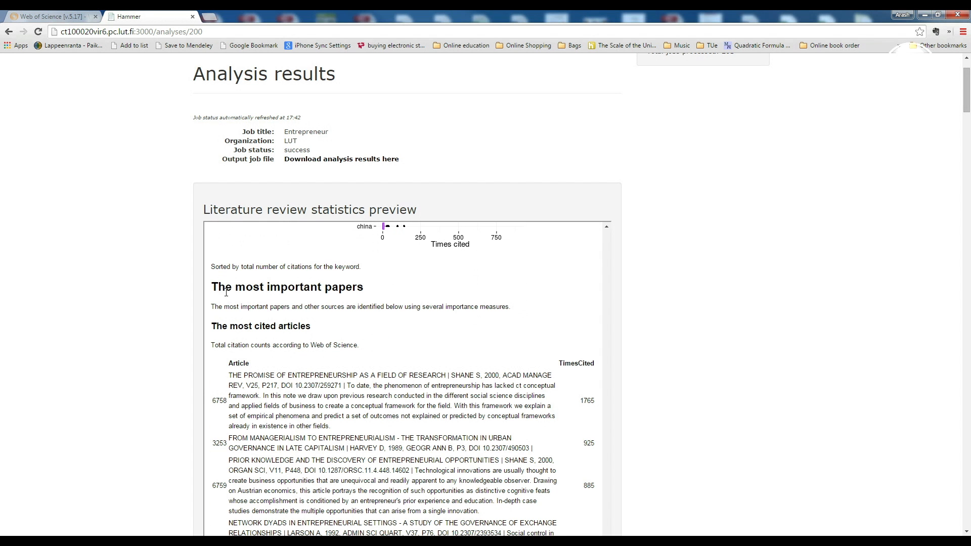
double_click(284, 326)
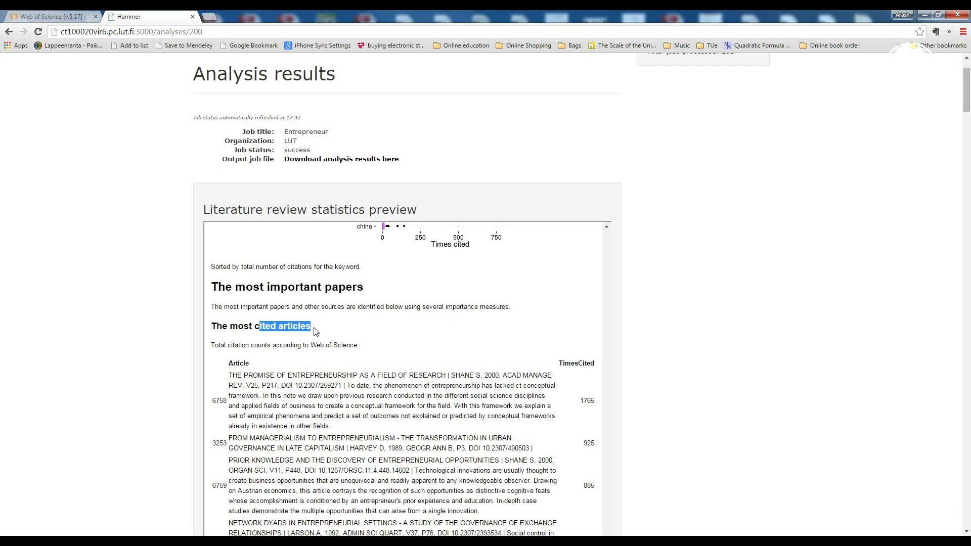
scroll("down", 3)
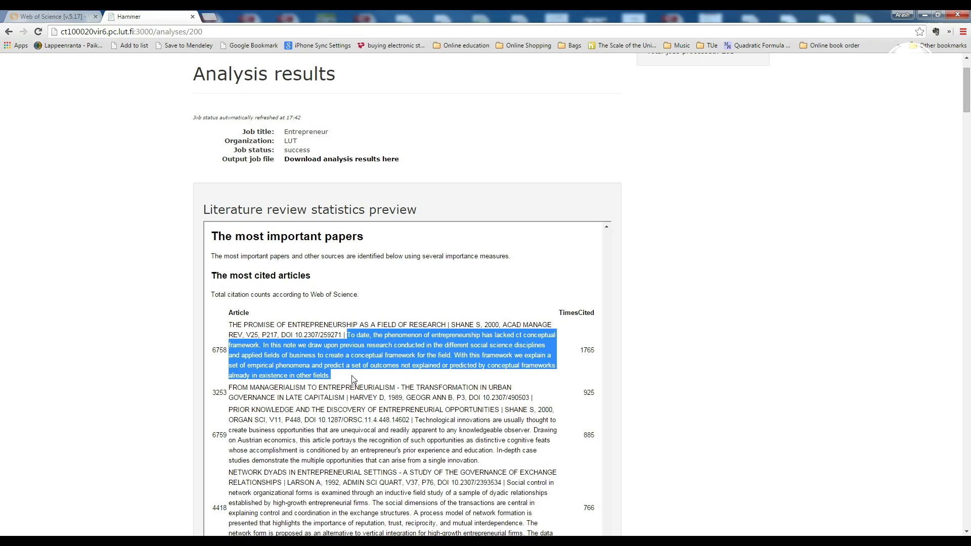
left_click(352, 379)
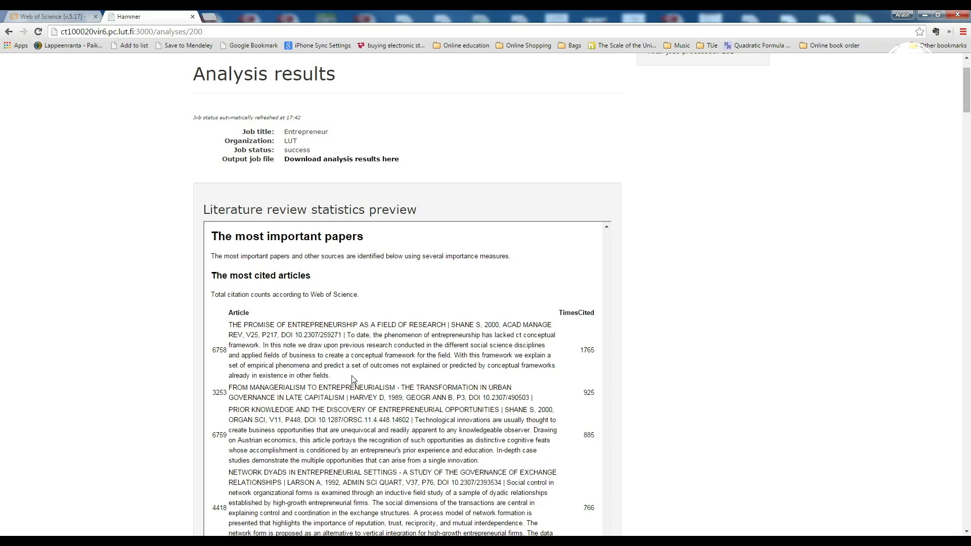
scroll("down", 3)
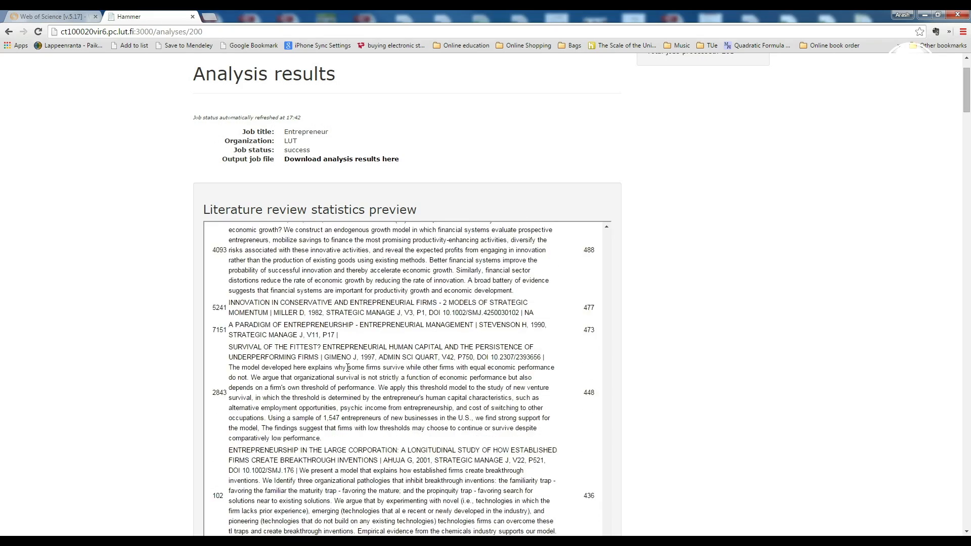
scroll("down", 3)
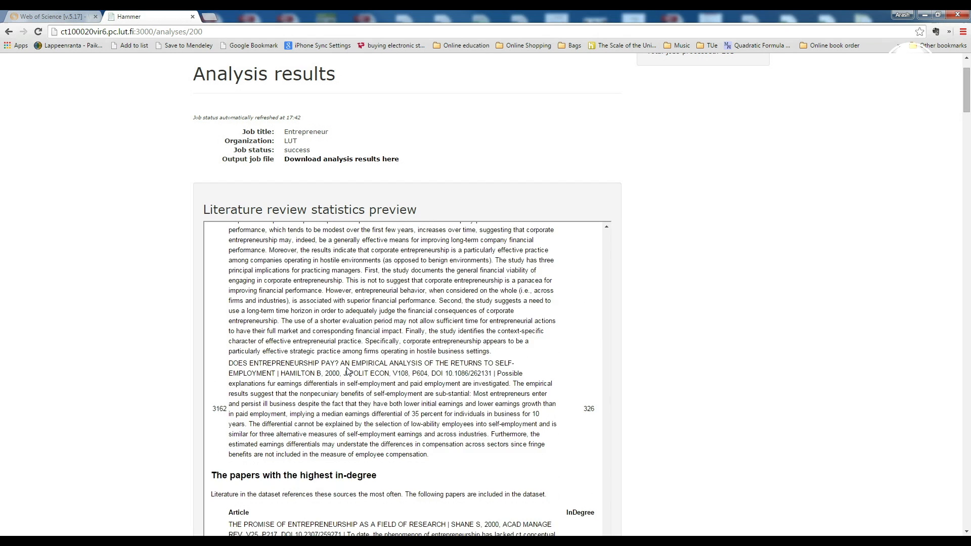
scroll("down", 3)
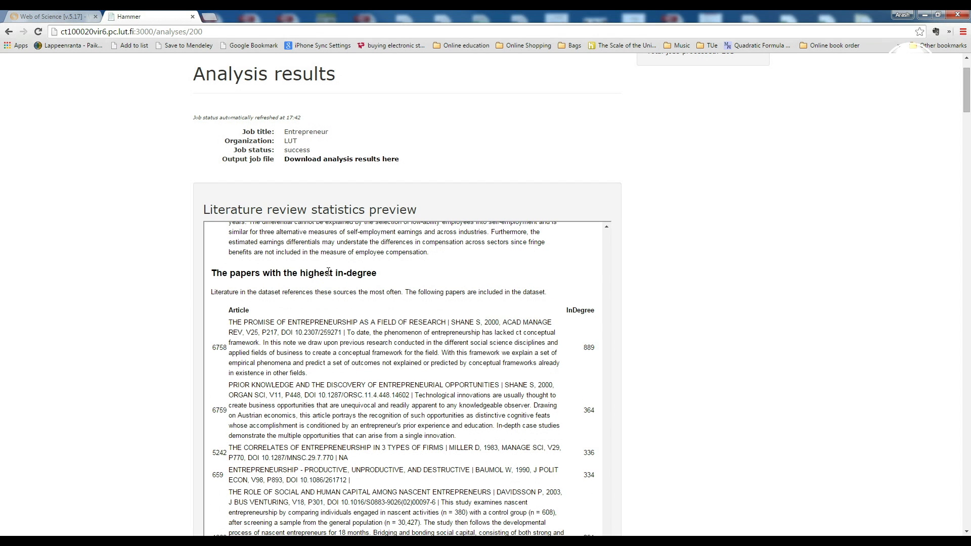
double_click(355, 273)
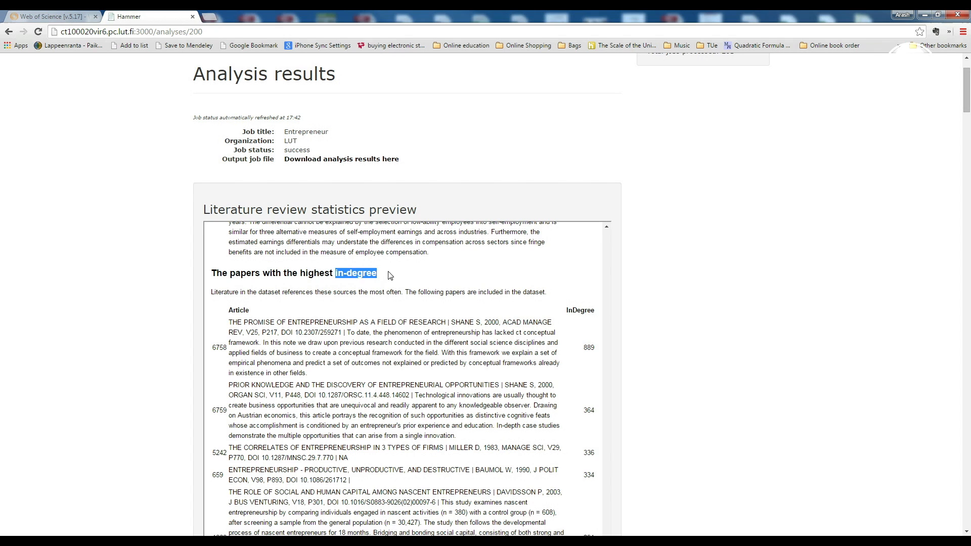
left_click(488, 279)
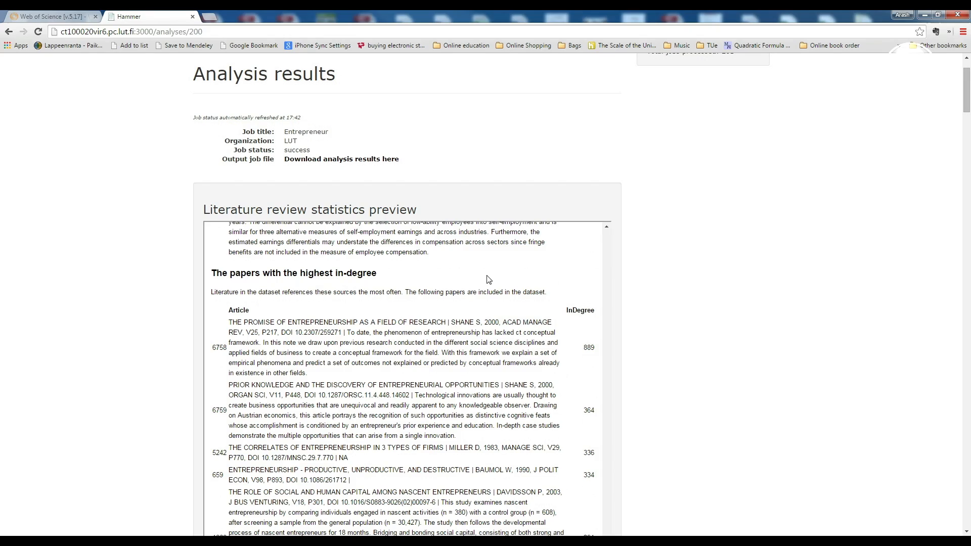
scroll("down", 3)
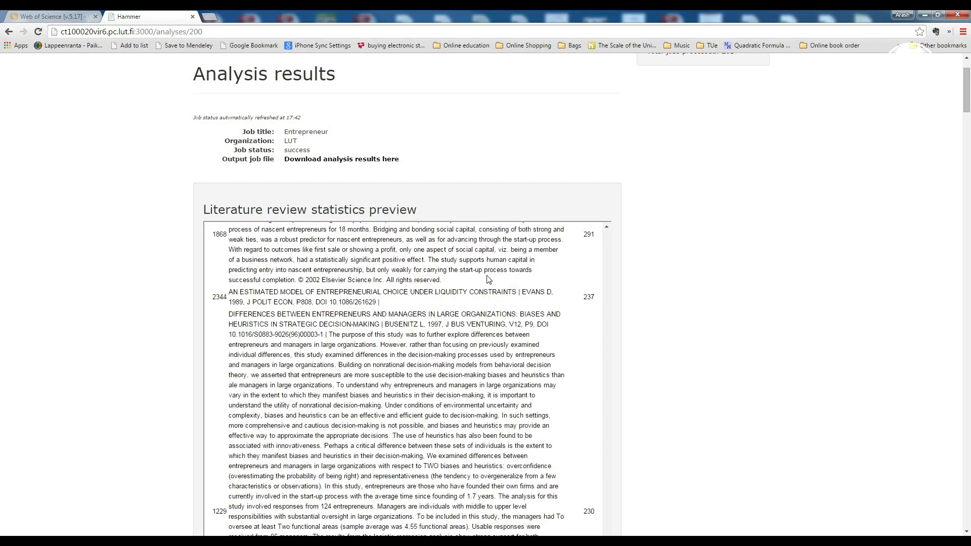
scroll("down", 3)
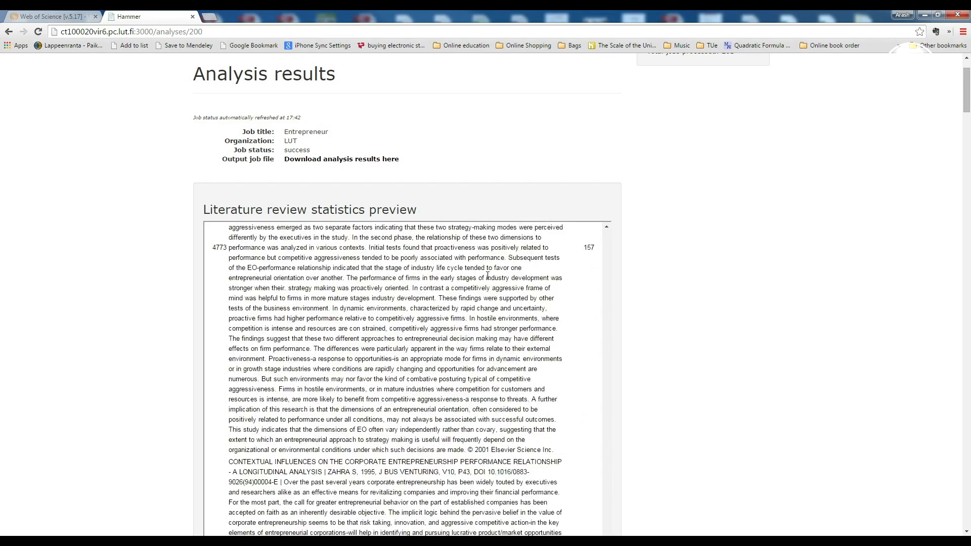
scroll("down", 3)
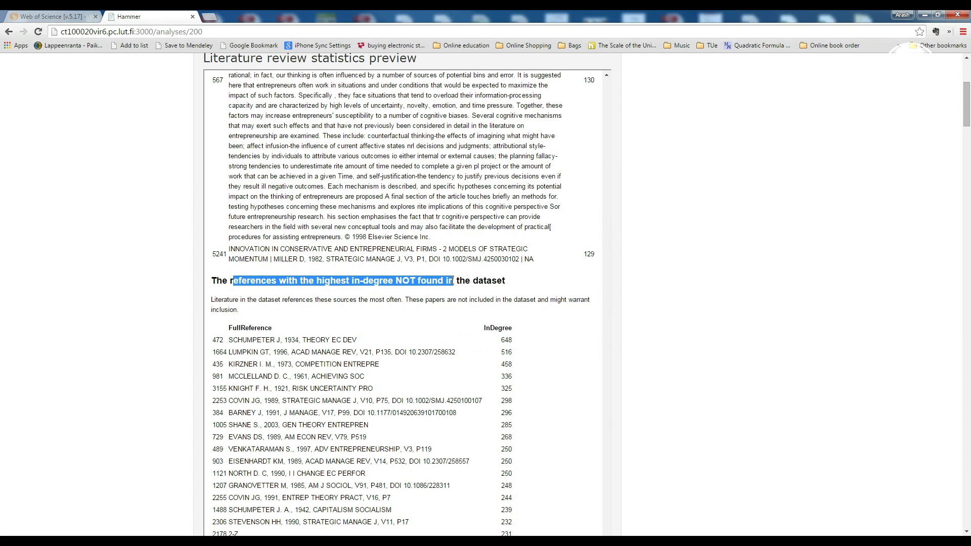
left_click(511, 286)
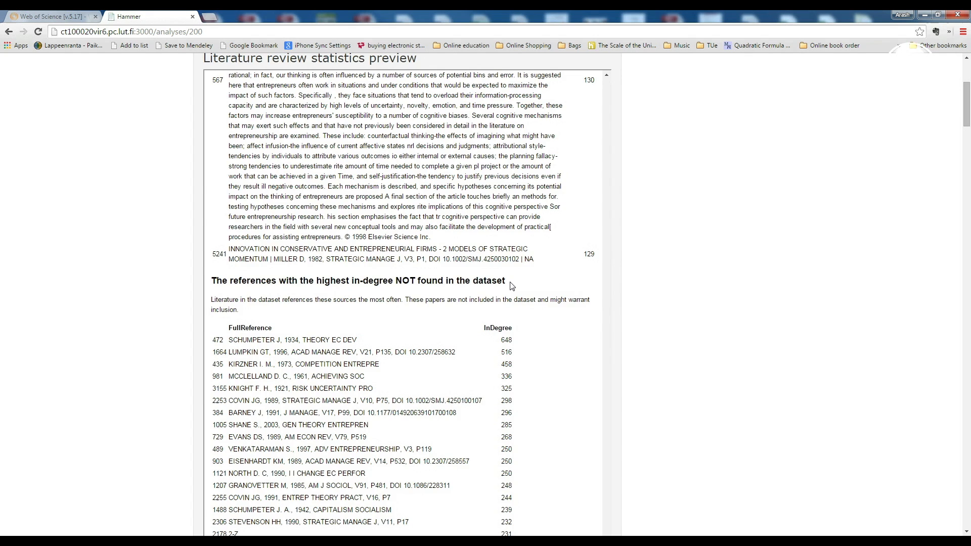
scroll("down", 3)
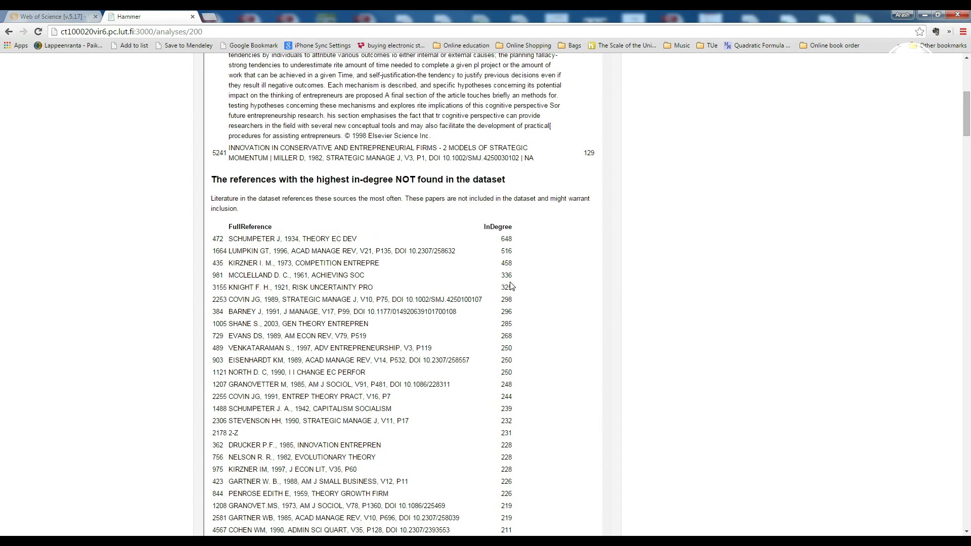
mouse_move(523, 283)
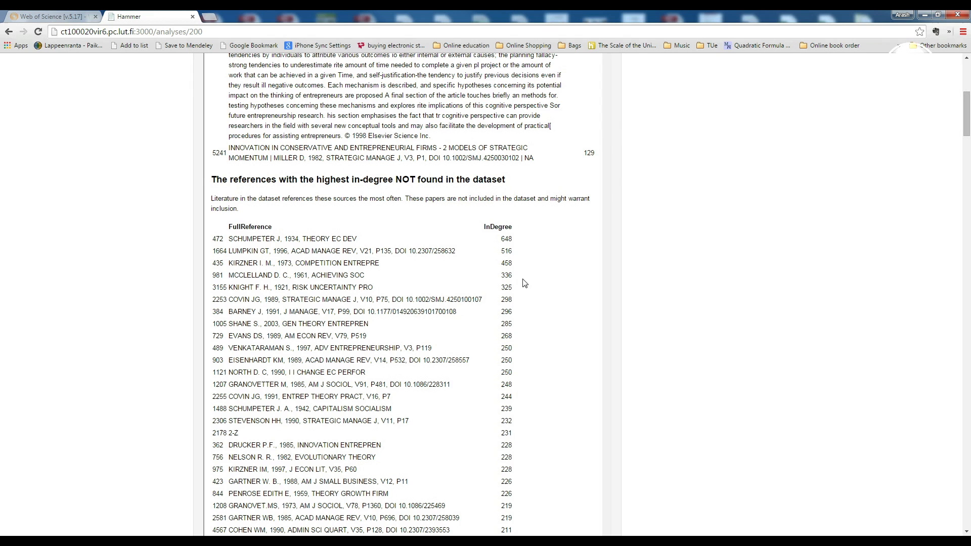
scroll("down", 3)
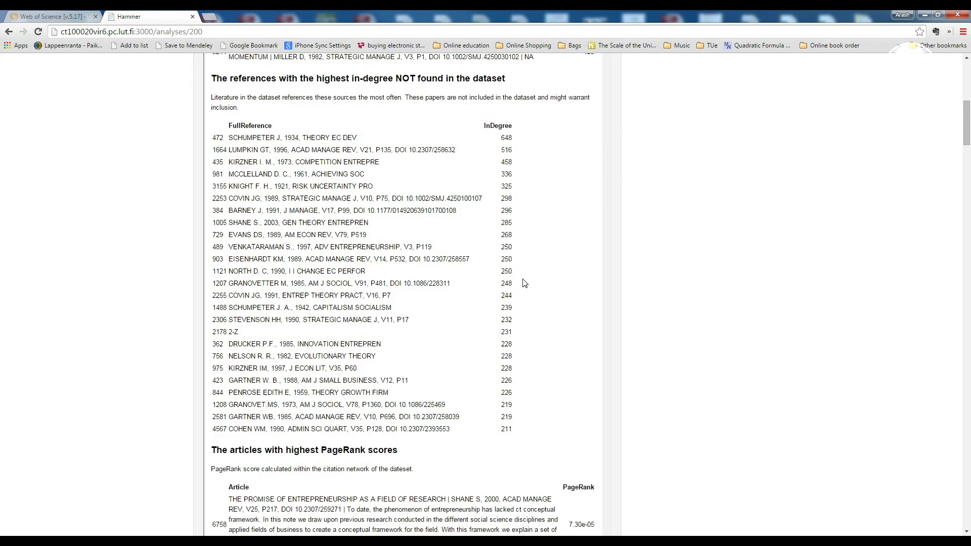
scroll("down", 3)
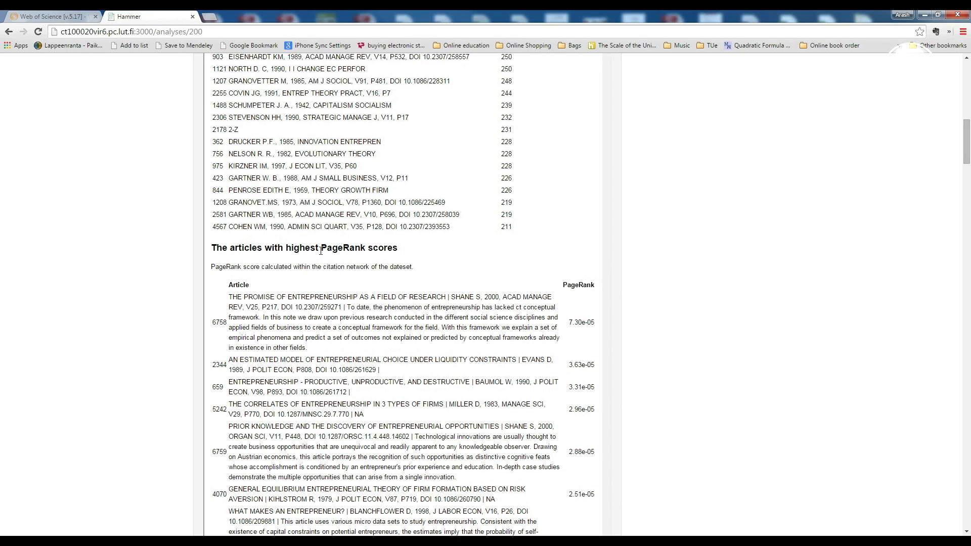
mouse_move(371, 258)
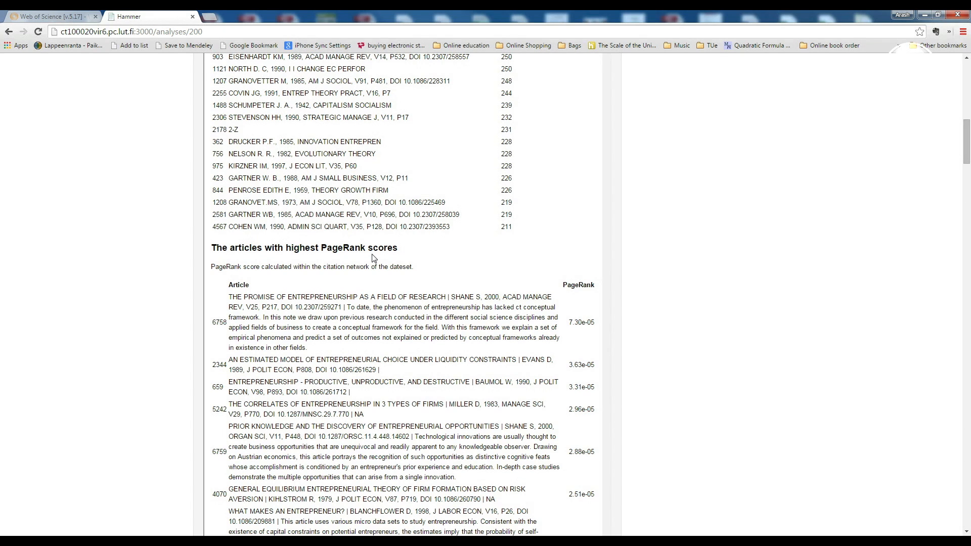
mouse_move(414, 259)
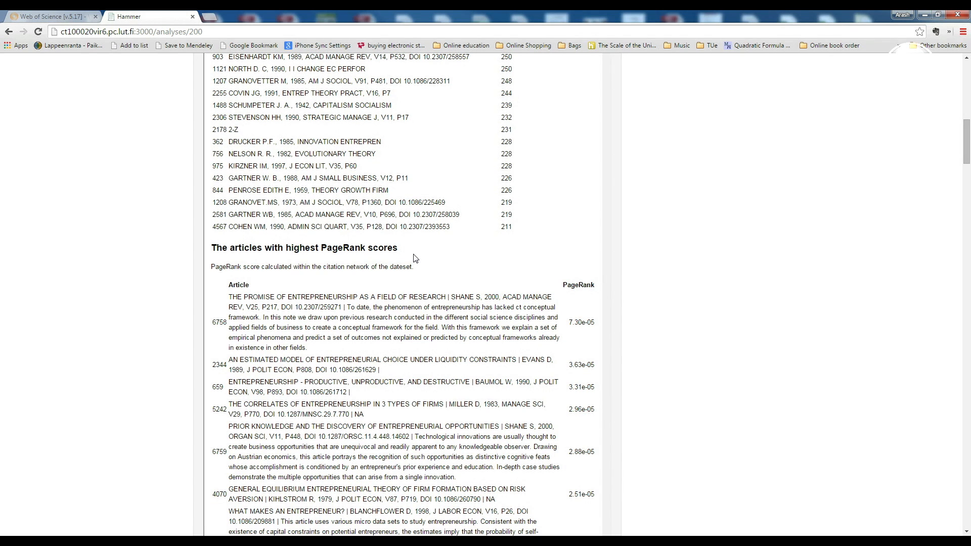
mouse_move(384, 264)
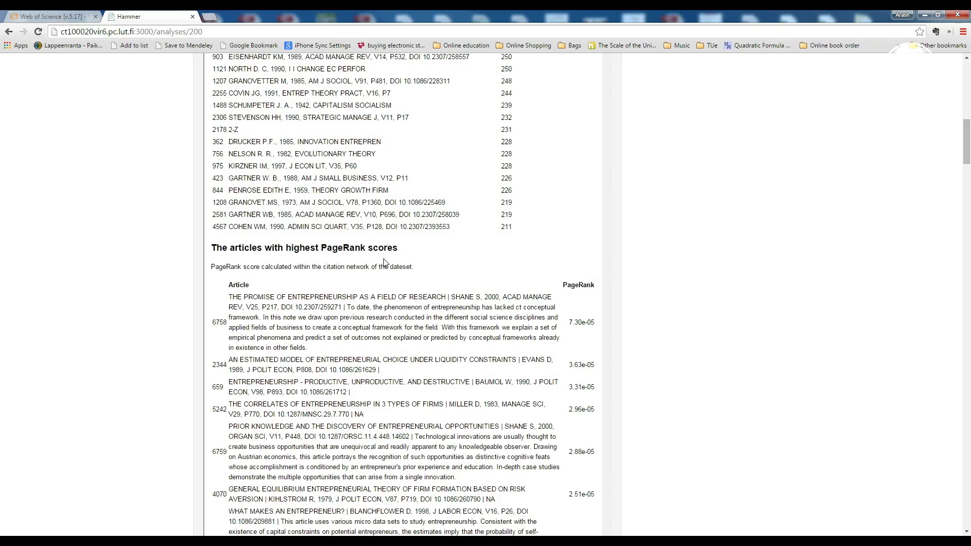
scroll("down", 3)
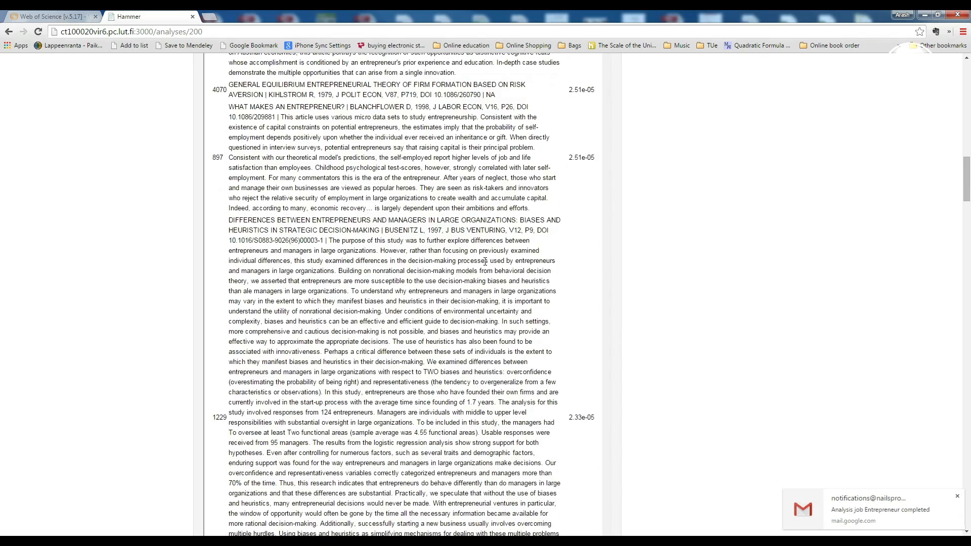
scroll("down", 3)
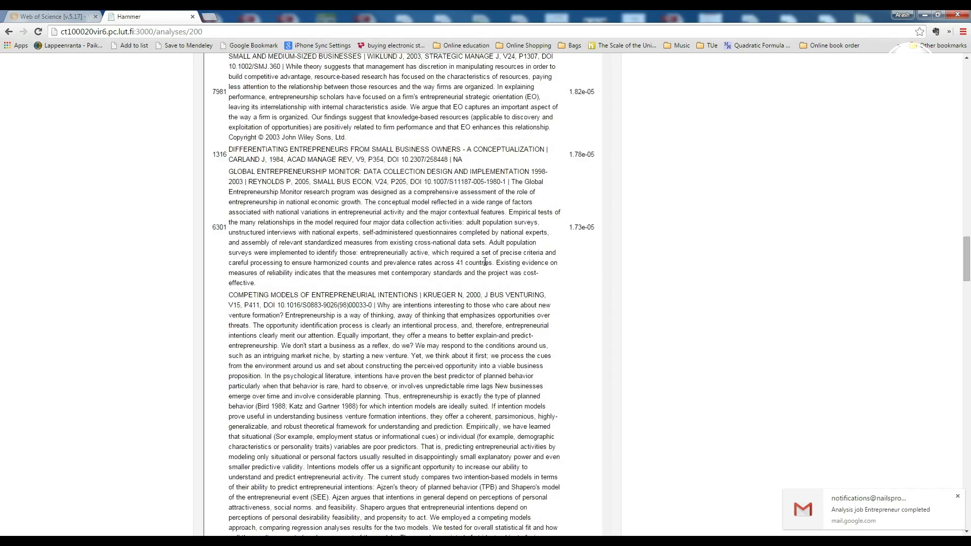
scroll("down", 3)
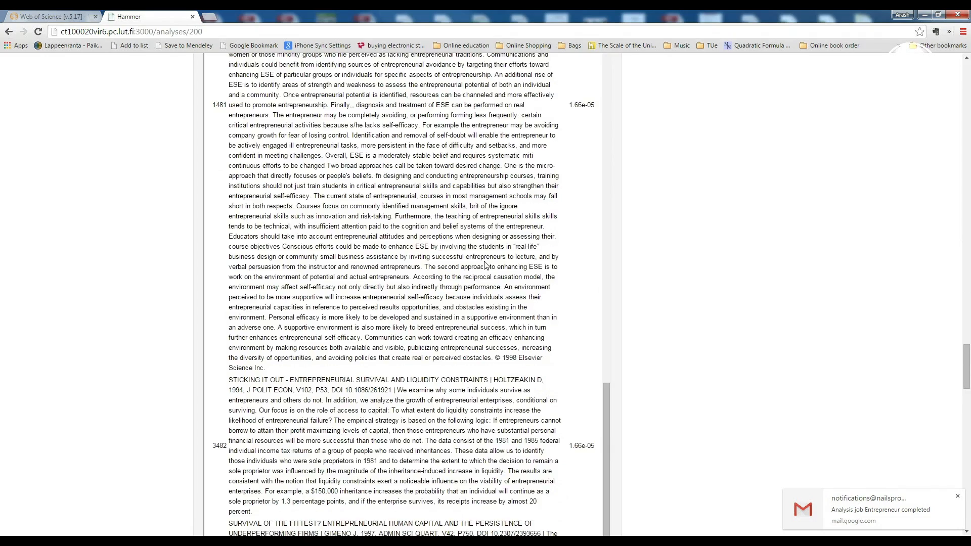
scroll("down", 3)
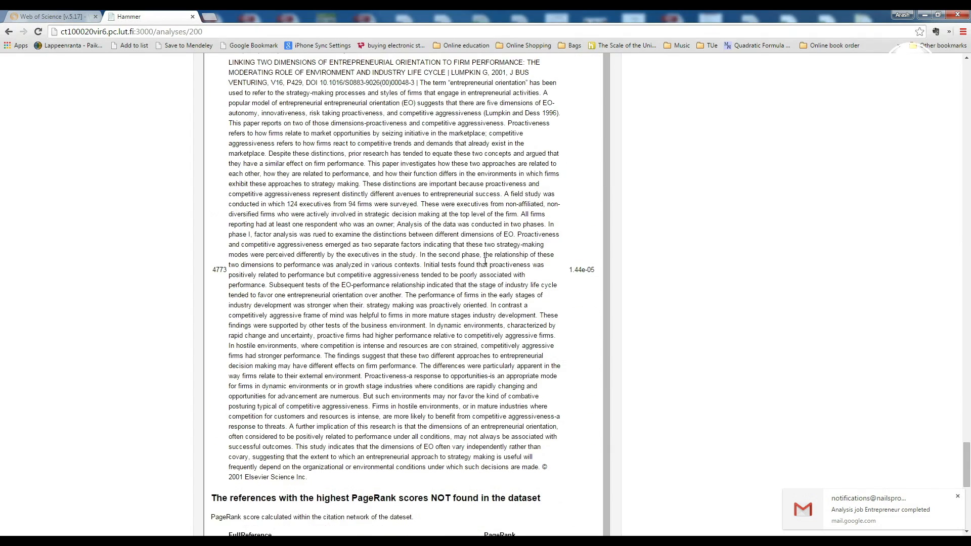
scroll("down", 3)
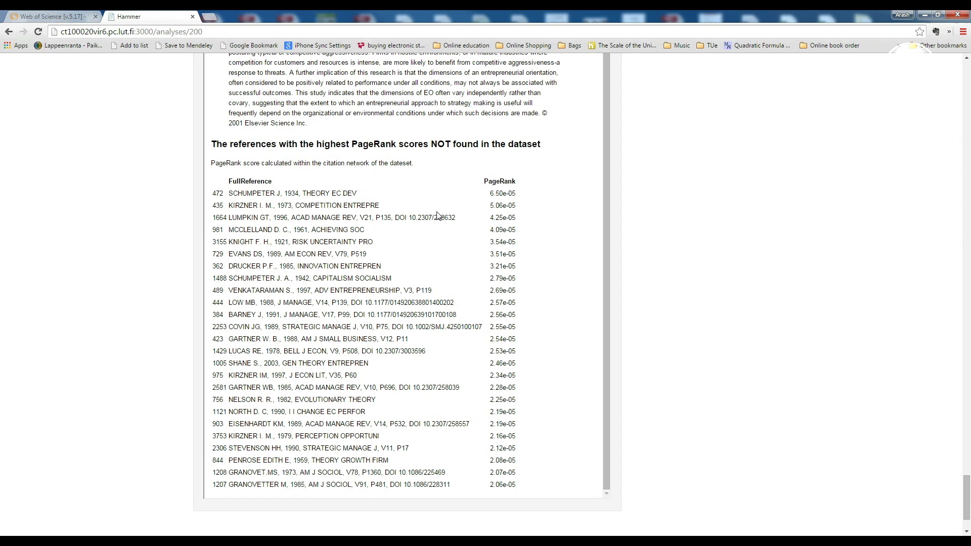
mouse_move(344, 512)
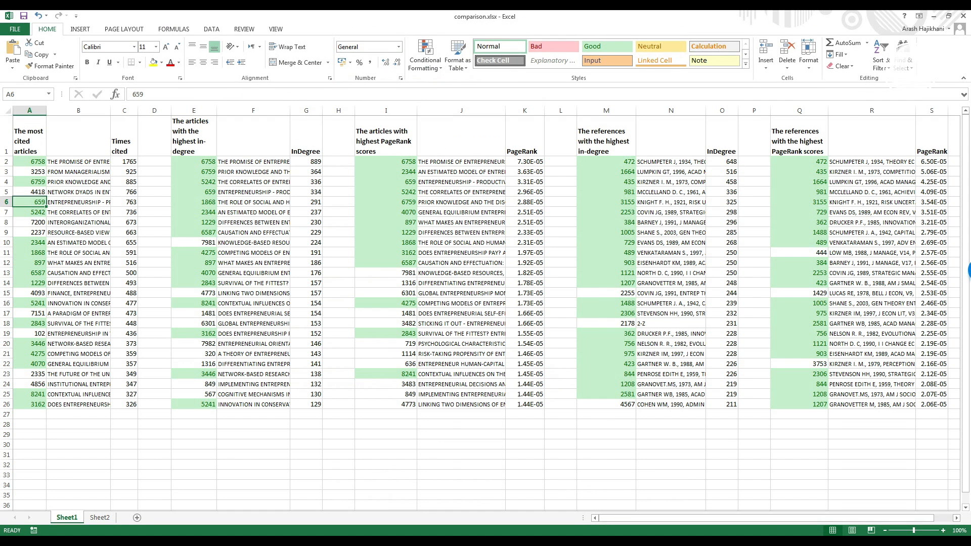
mouse_move(40, 141)
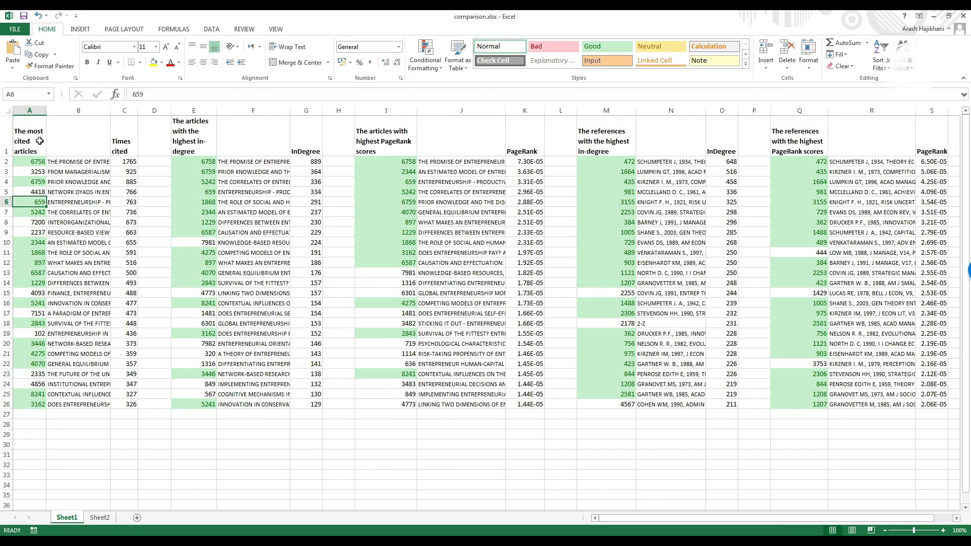
Review the comparison.xlsx headings: most cited, in-degree, Times cited, PageRank articles and references.
left_click(28, 136)
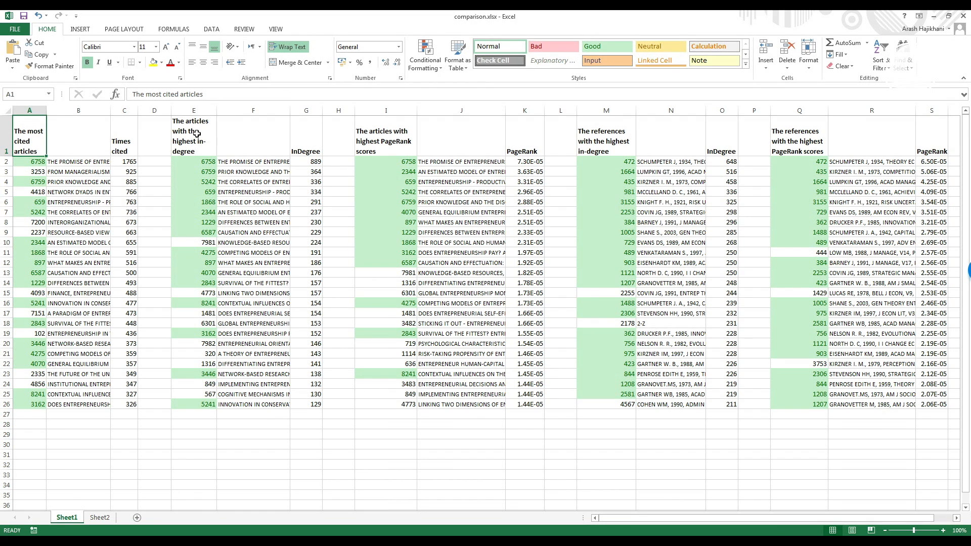
left_click(193, 135)
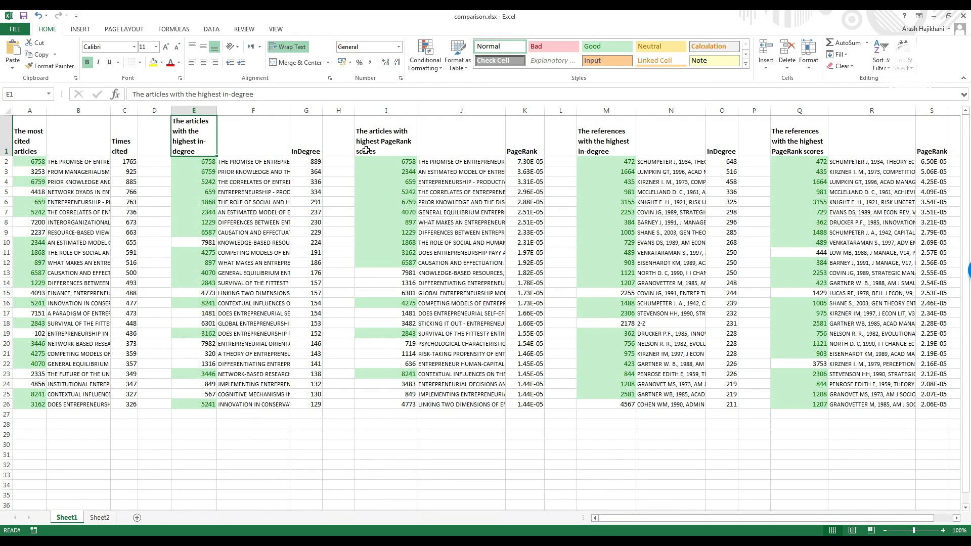
left_click(123, 137)
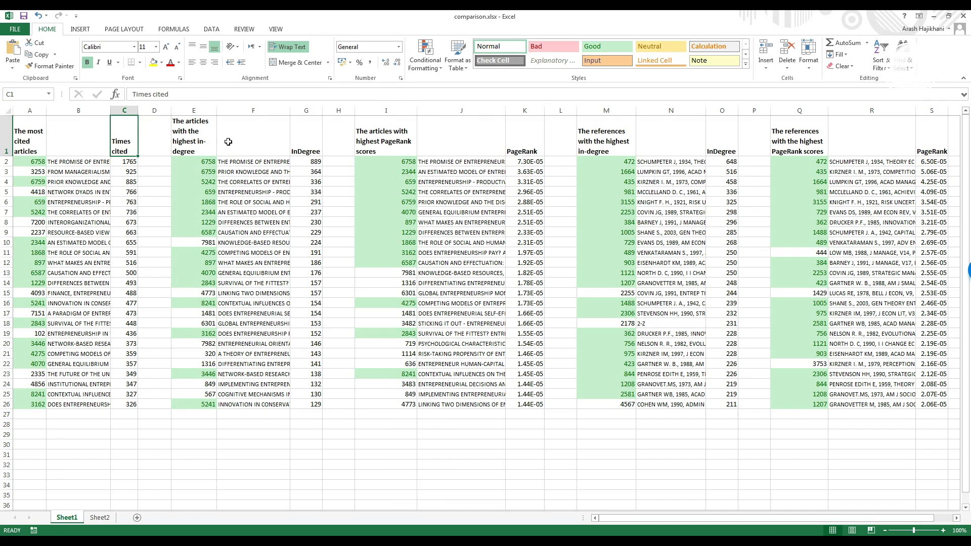
left_click(524, 136)
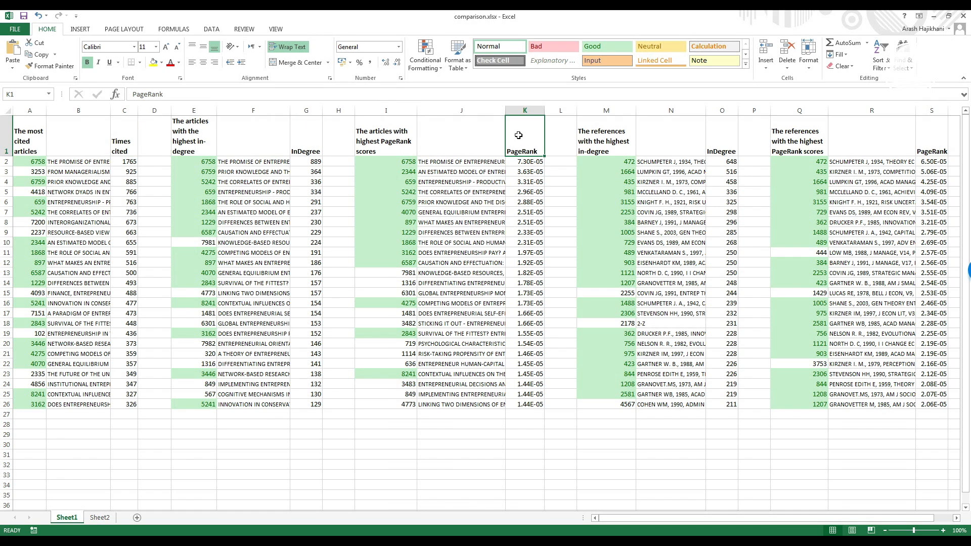
left_click(799, 134)
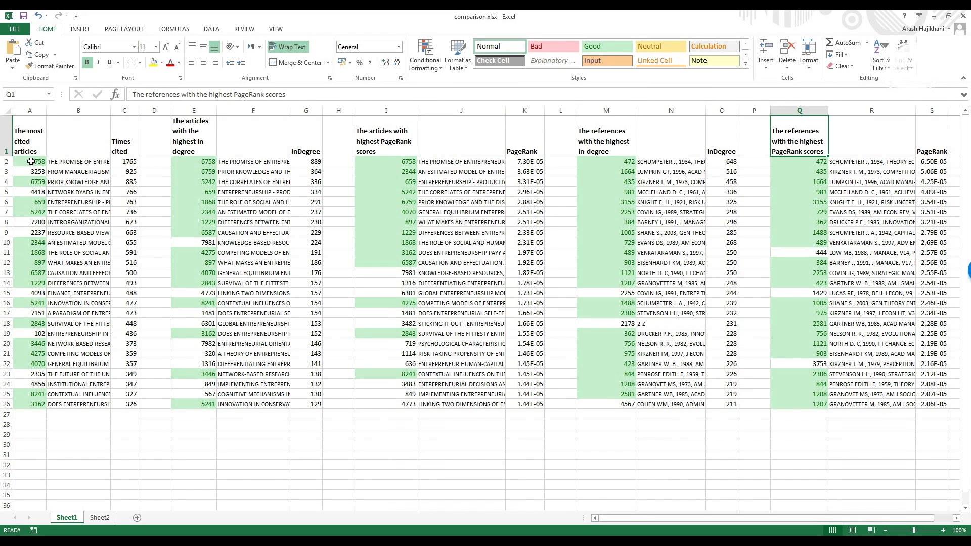
Inspect in-degree article ids 6758, 6759 and 7981 and bring up the Data ribbon tools.
left_click(192, 162)
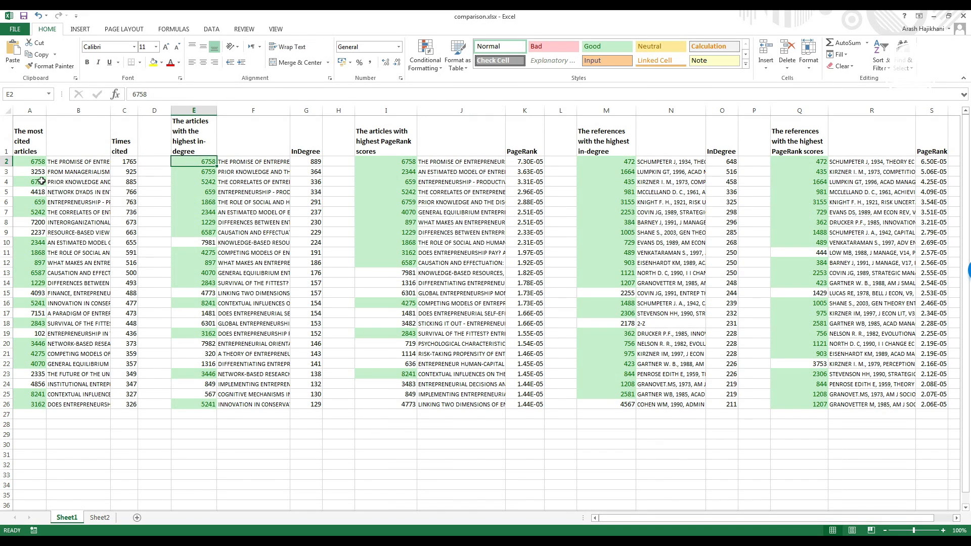
left_click(193, 172)
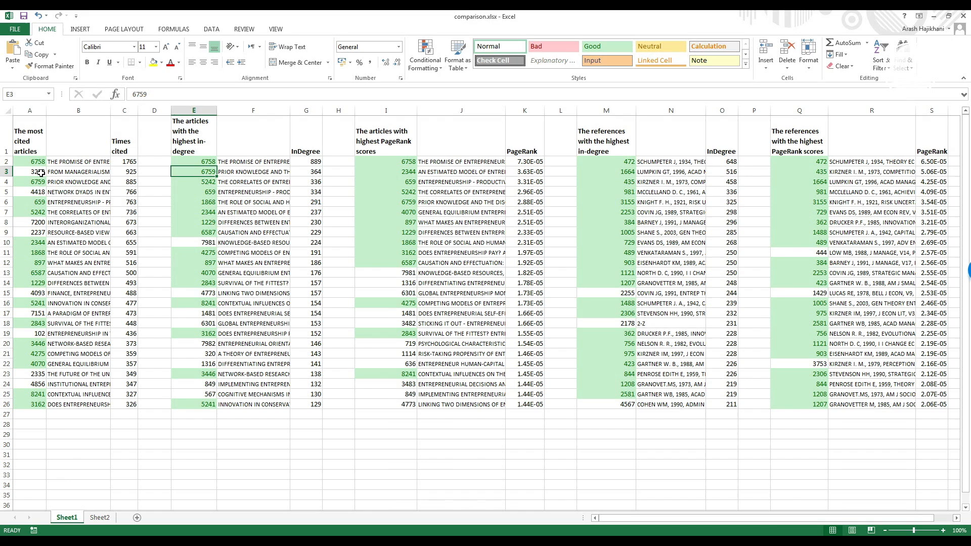
left_click(193, 242)
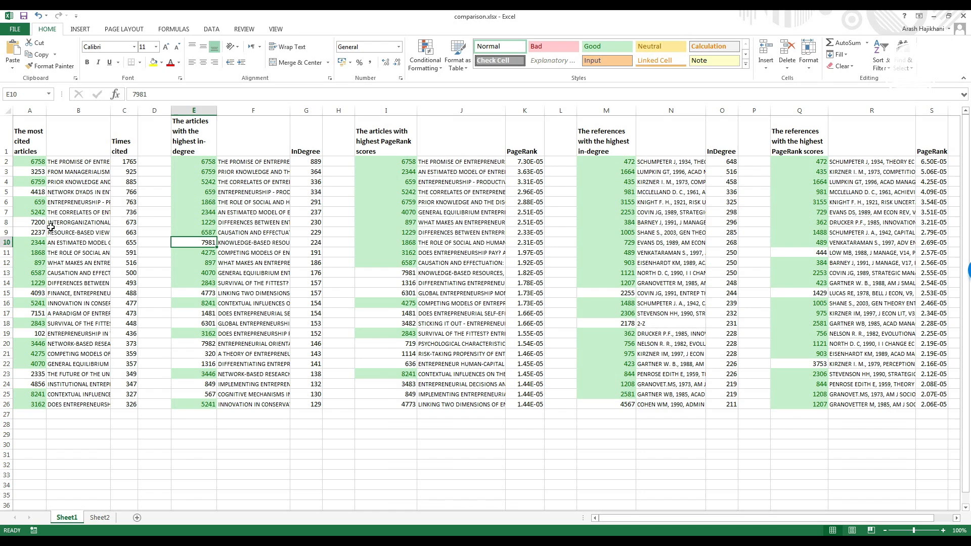
left_click(211, 29)
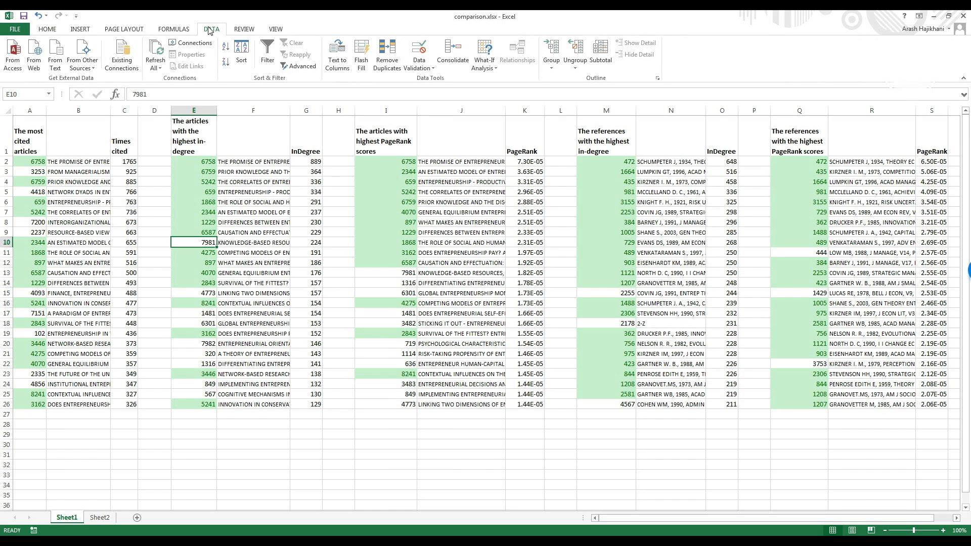
mouse_move(389, 92)
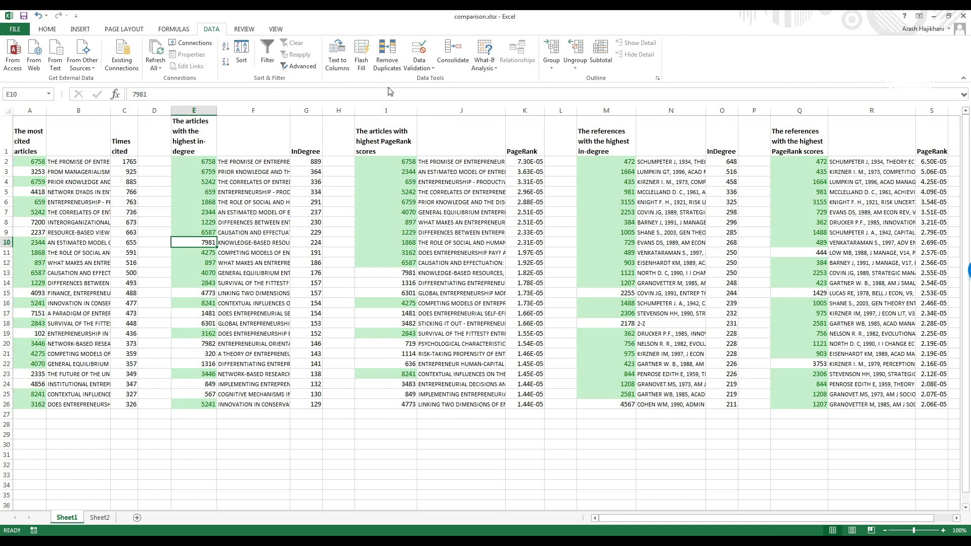
mouse_move(103, 519)
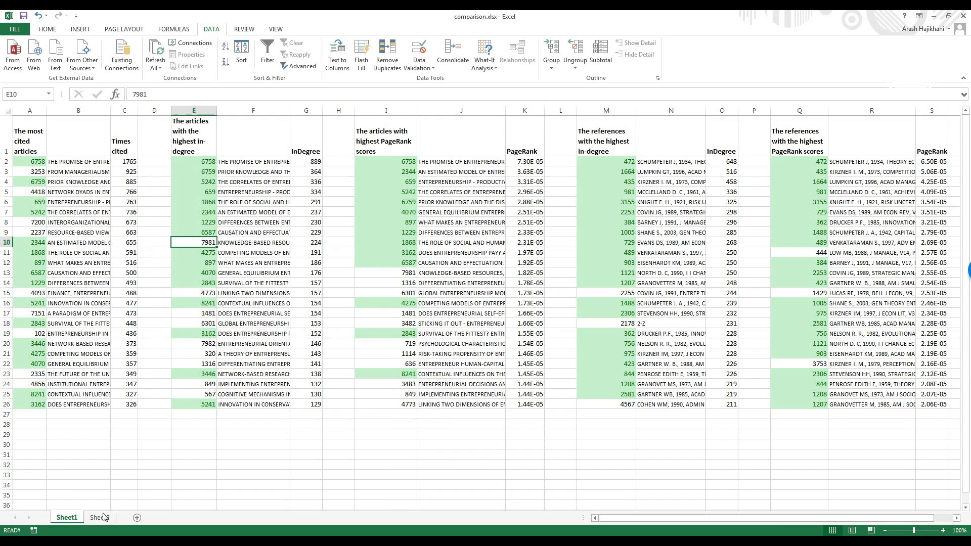
Show Sheet2 with 38 unique article ids and select the 28 unique reference ids in column C.
left_click(98, 517)
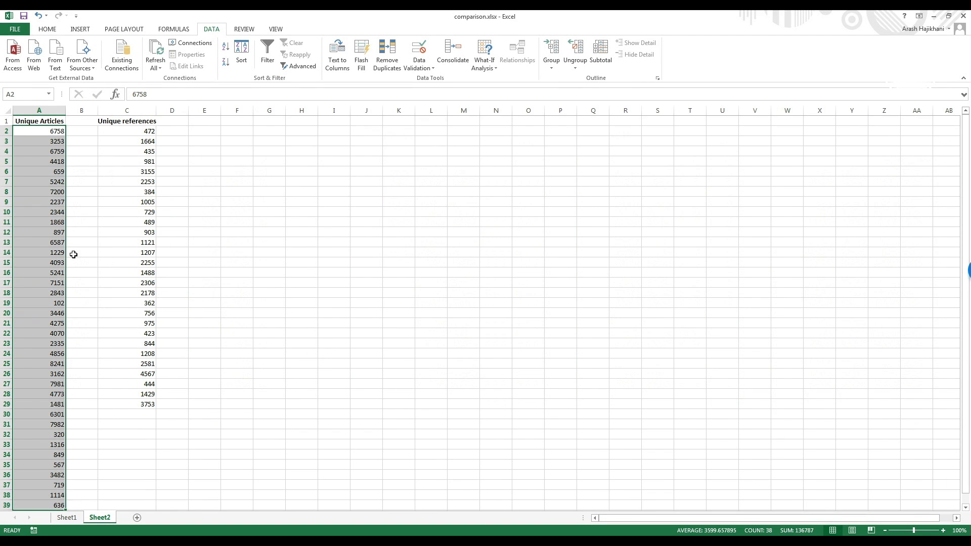
mouse_move(46, 121)
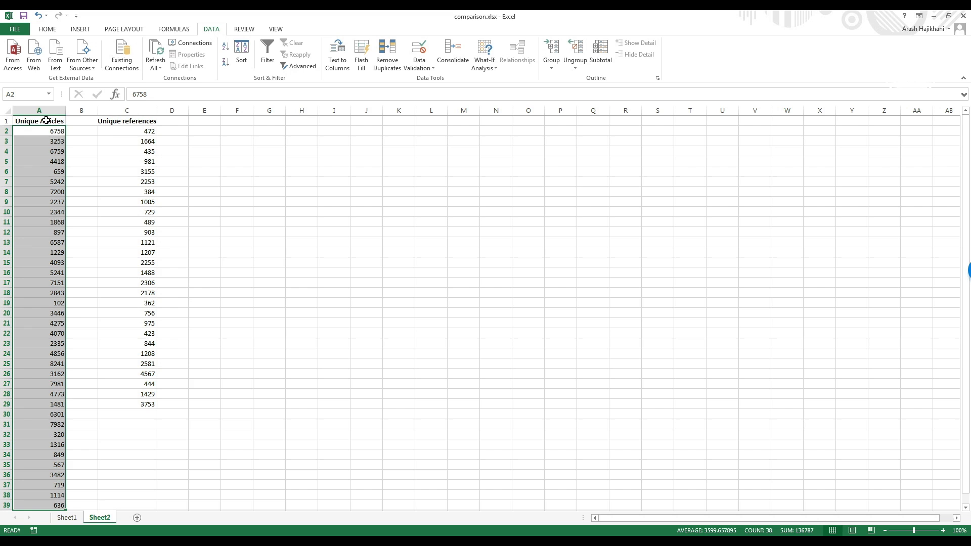
mouse_move(114, 130)
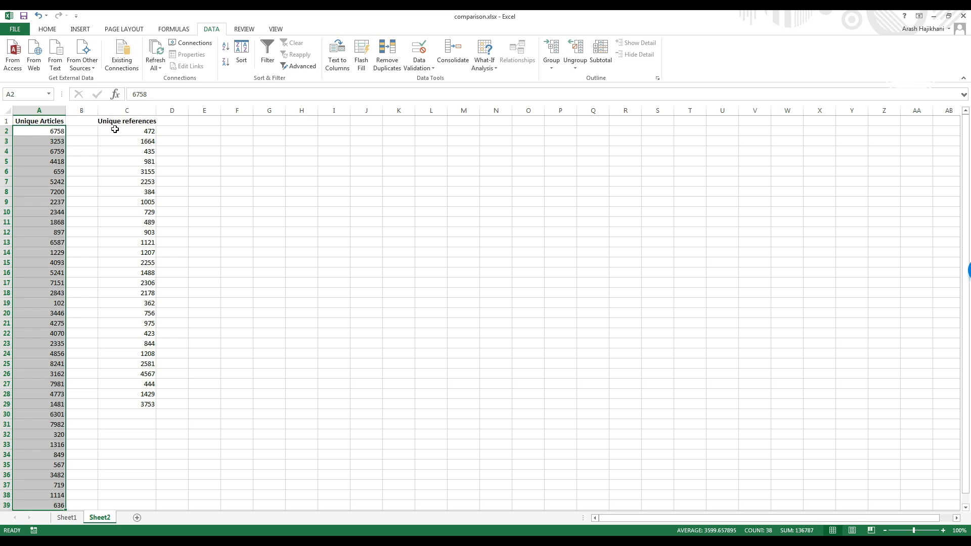
left_click(126, 120)
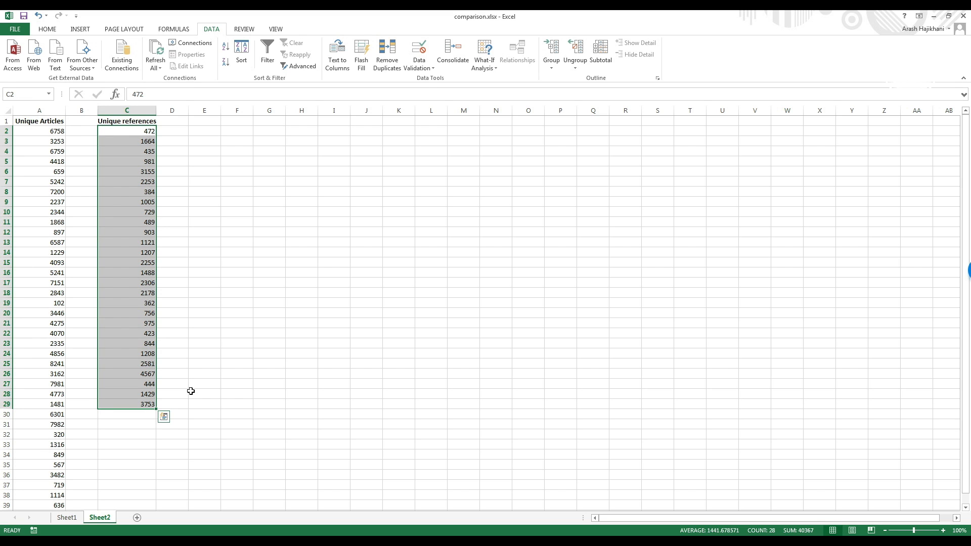
mouse_move(250, 416)
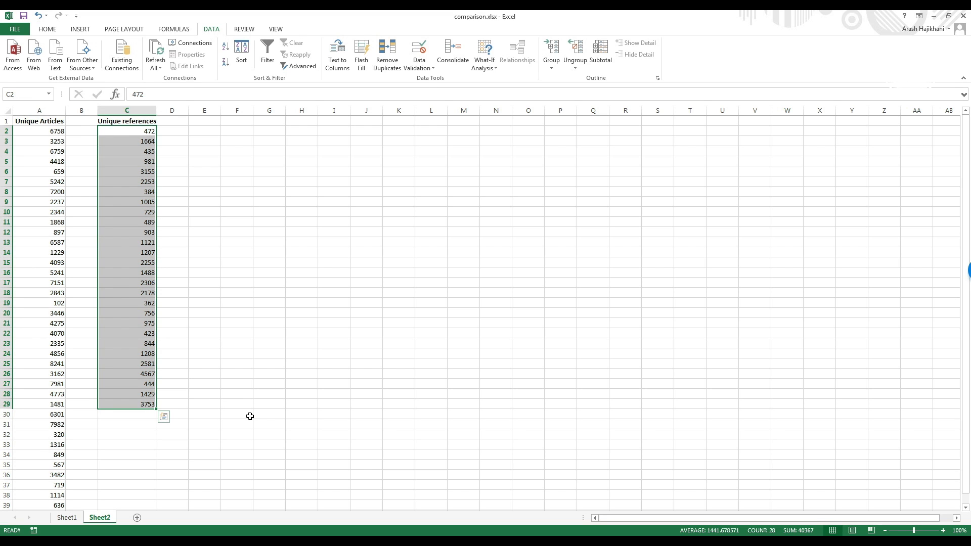